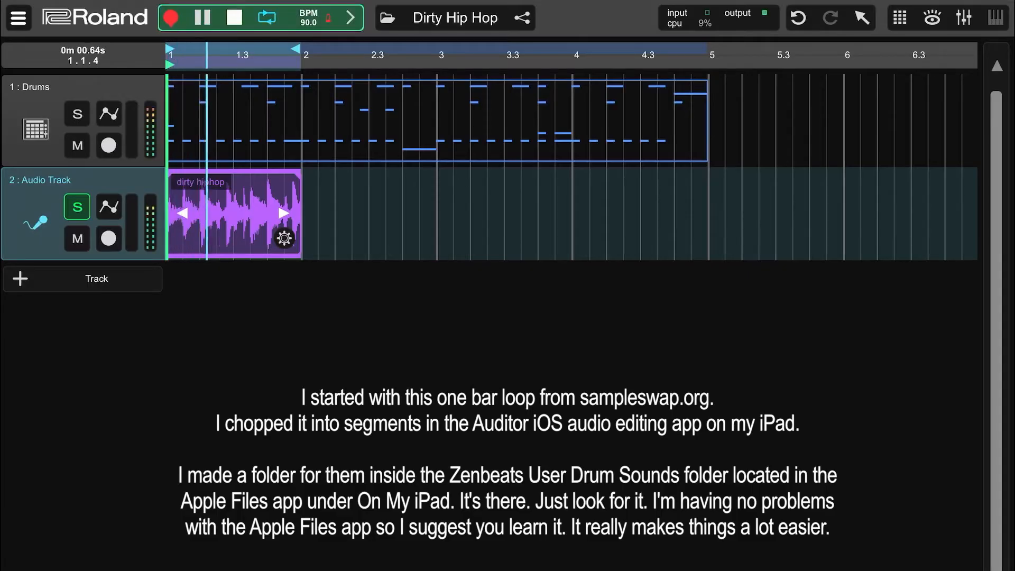
Return playback to the start of the song
{"action": "left_click", "coordinate": [234, 18]}
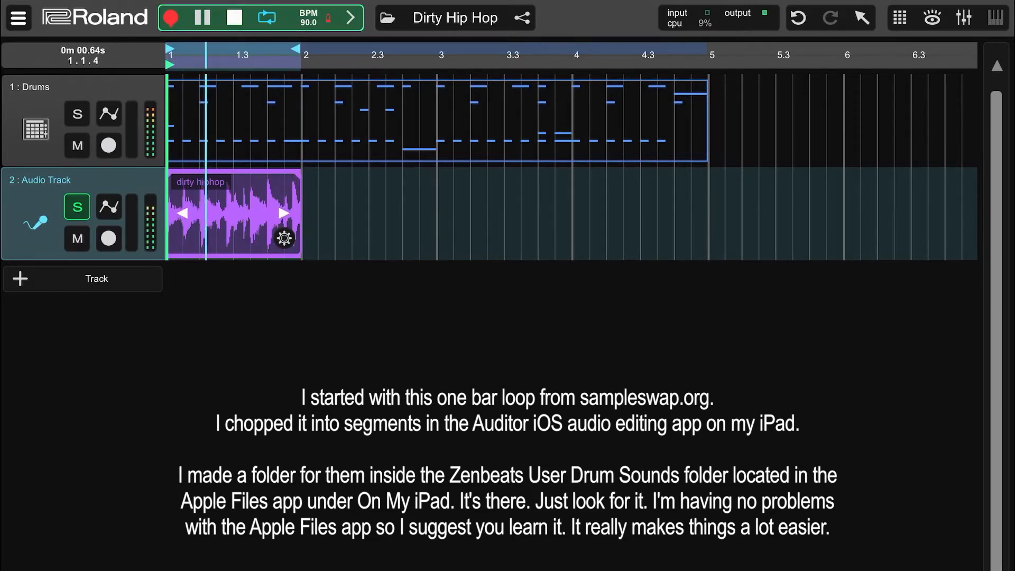
{"action": "left_click", "coordinate": [234, 17]}
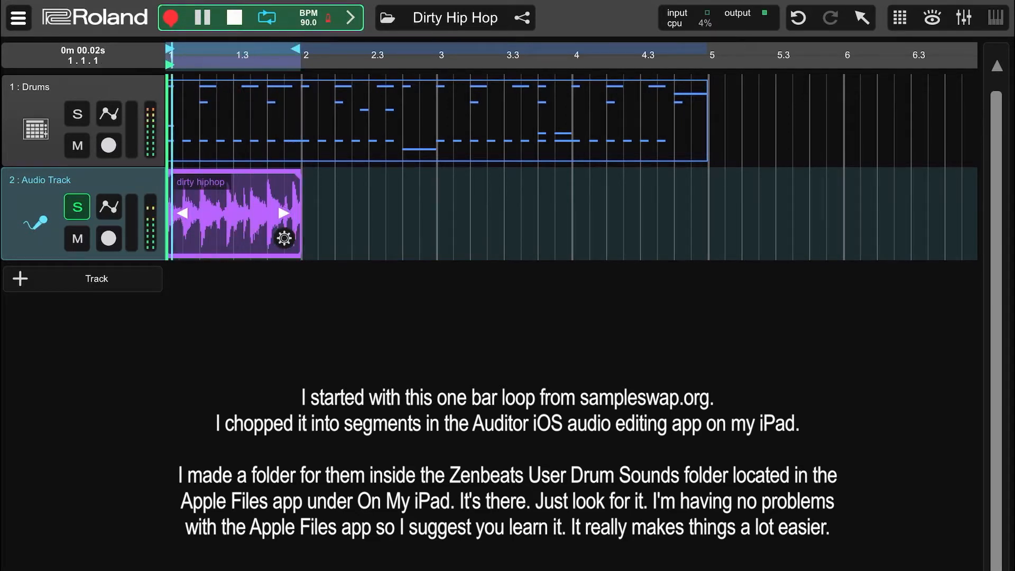
{"action": "left_click", "coordinate": [388, 18]}
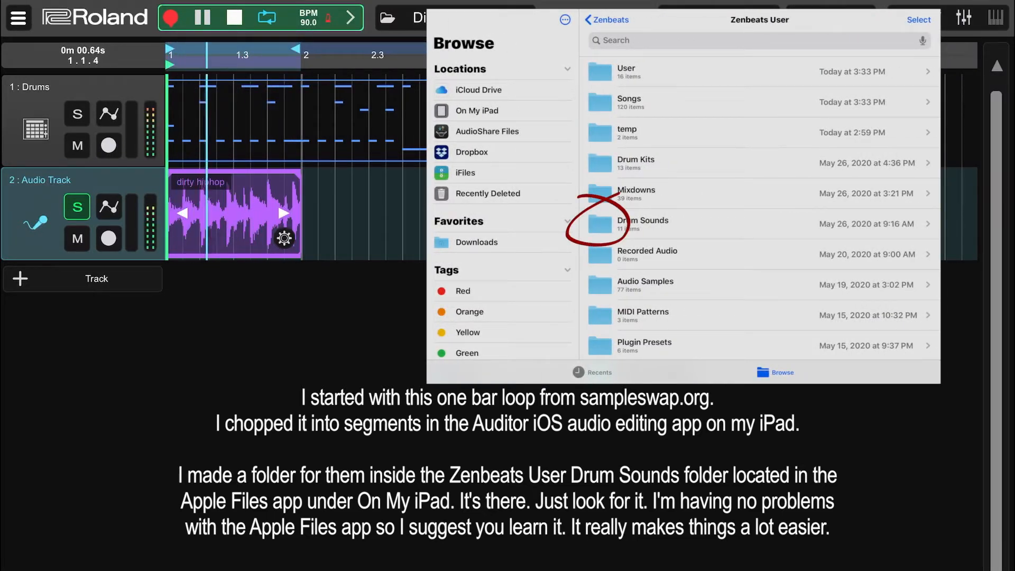
{"action": "left_click", "coordinate": [233, 17]}
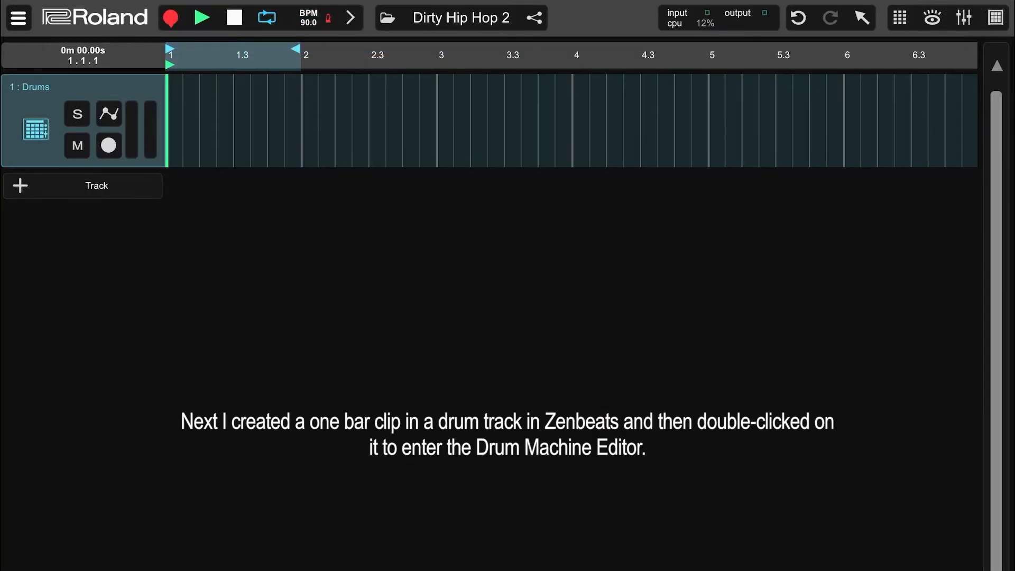
Create a one-bar drum clip, open it in the Drum Machine Editor, and scroll the list
{"action": "left_click", "coordinate": [233, 120]}
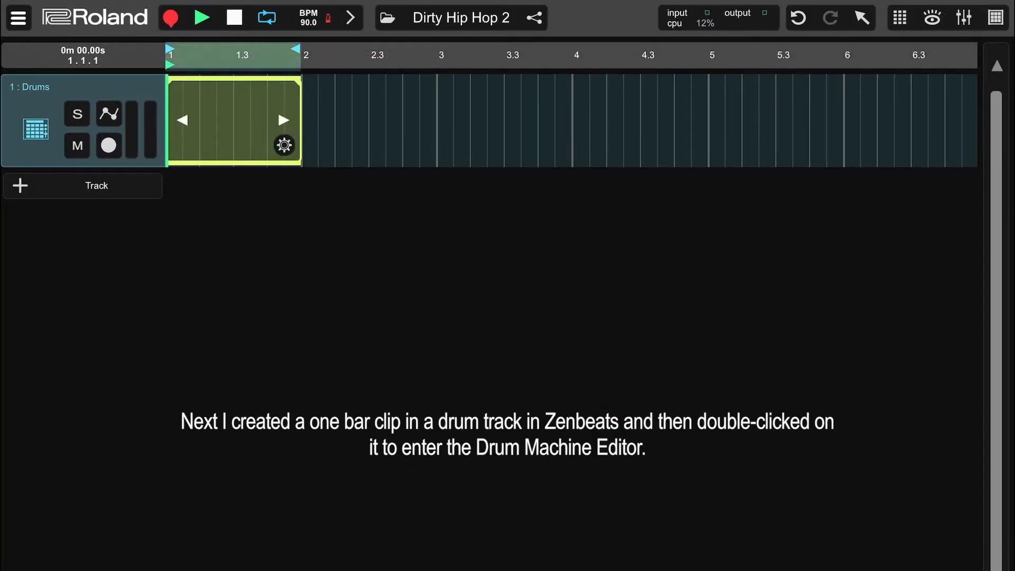
{"action": "double_click", "coordinate": [233, 120]}
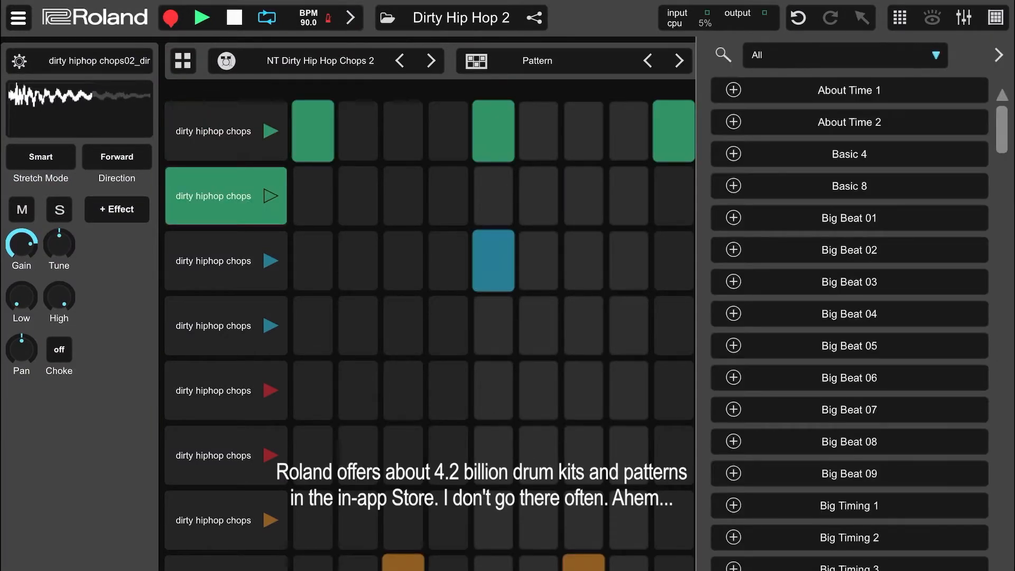
{"action": "scroll", "scroll_direction": "down", "scroll_amount": 3}
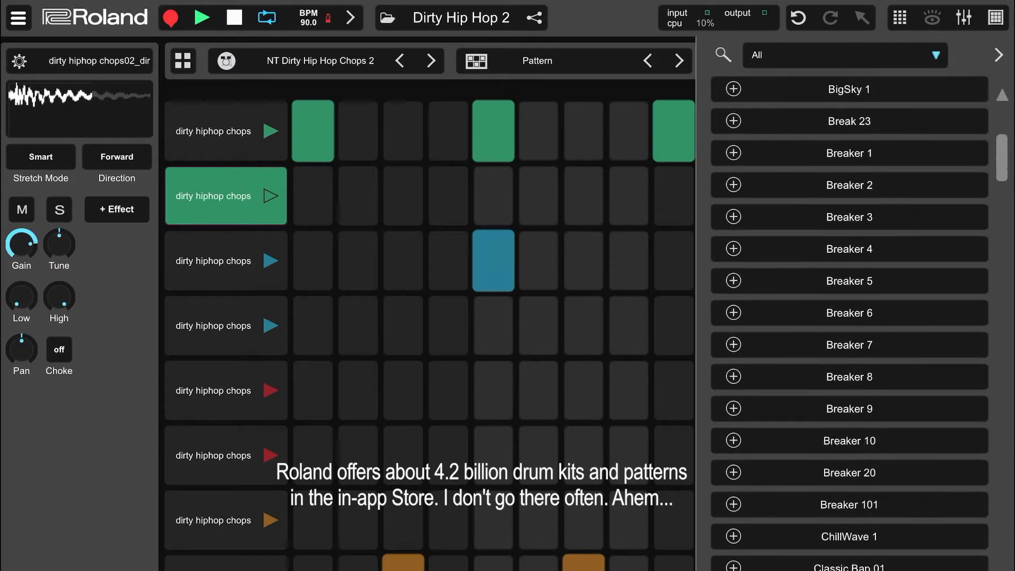
{"action": "scroll", "scroll_direction": "down", "scroll_amount": 3}
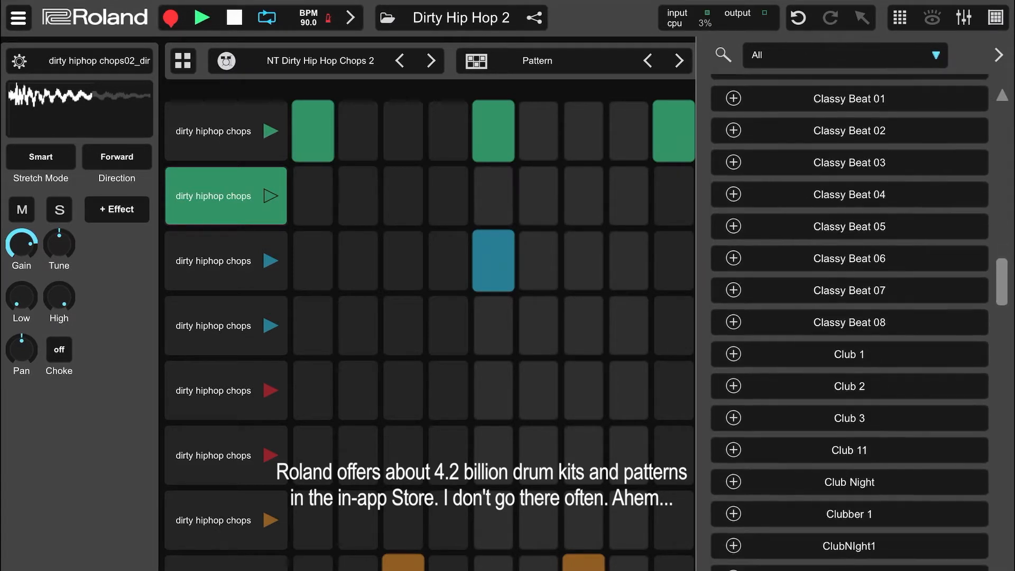
{"action": "scroll", "scroll_direction": "down", "scroll_amount": 3}
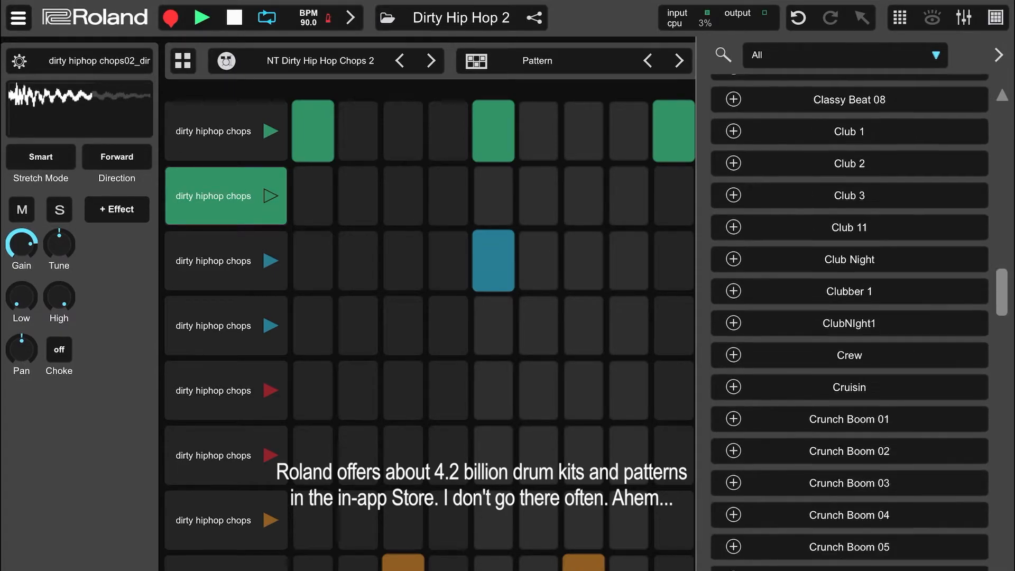
Show the User: Dirty Hip Hop Chops samples and preview the second and fourth chops
{"action": "left_click", "coordinate": [935, 55]}
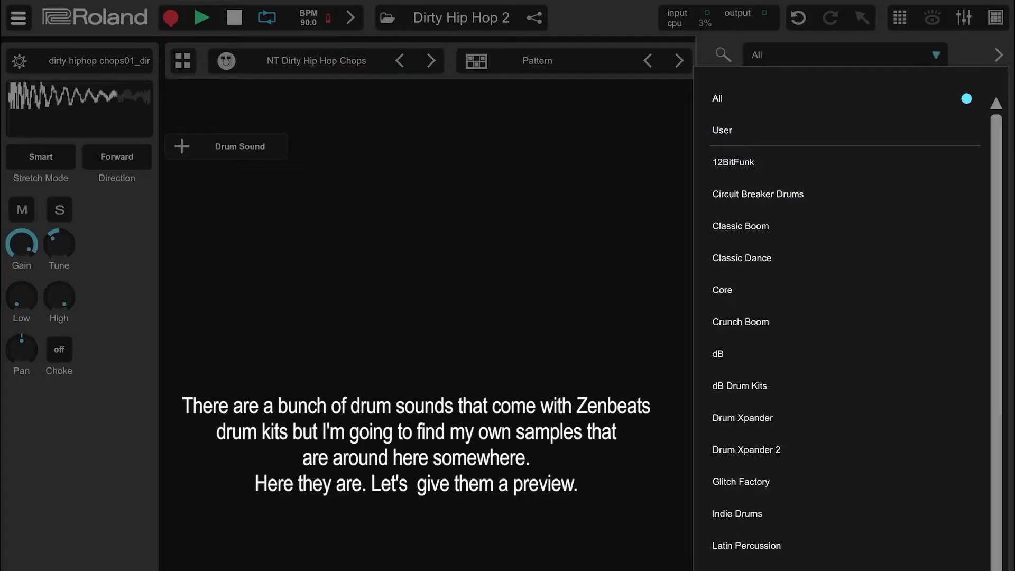
{"action": "scroll", "scroll_direction": "down", "scroll_amount": 3}
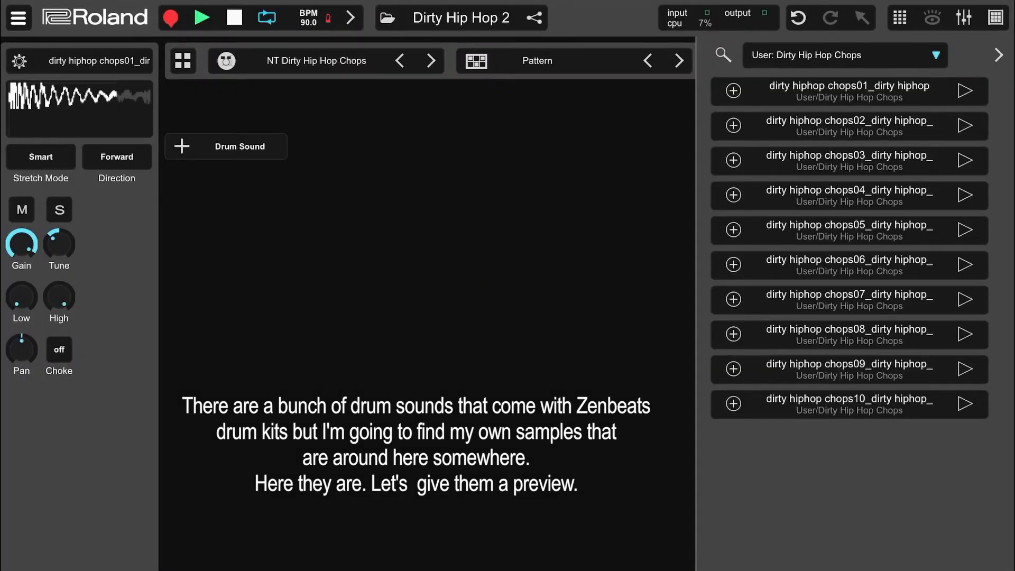
{"action": "left_click", "coordinate": [848, 91]}
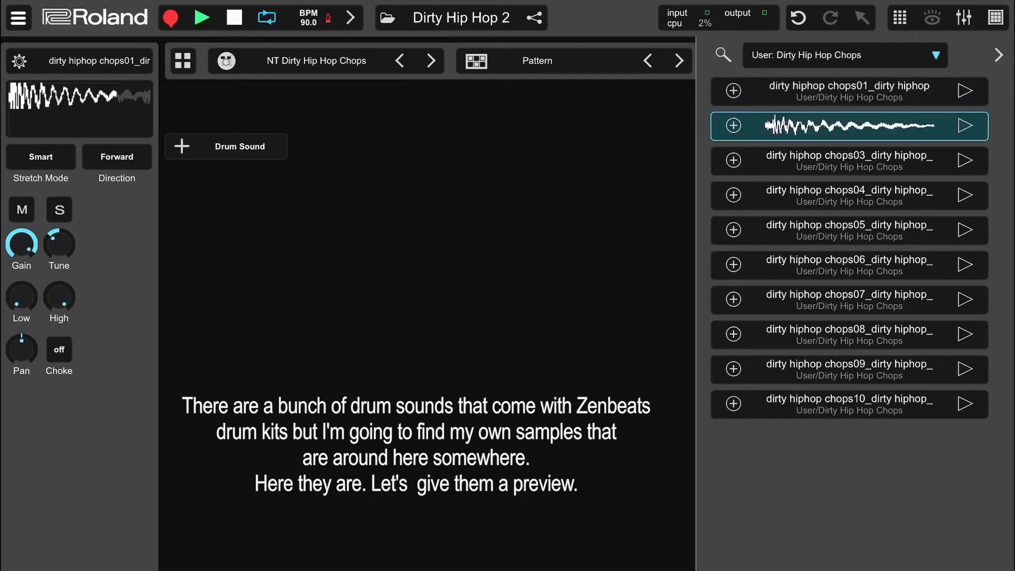
{"action": "left_click", "coordinate": [850, 196]}
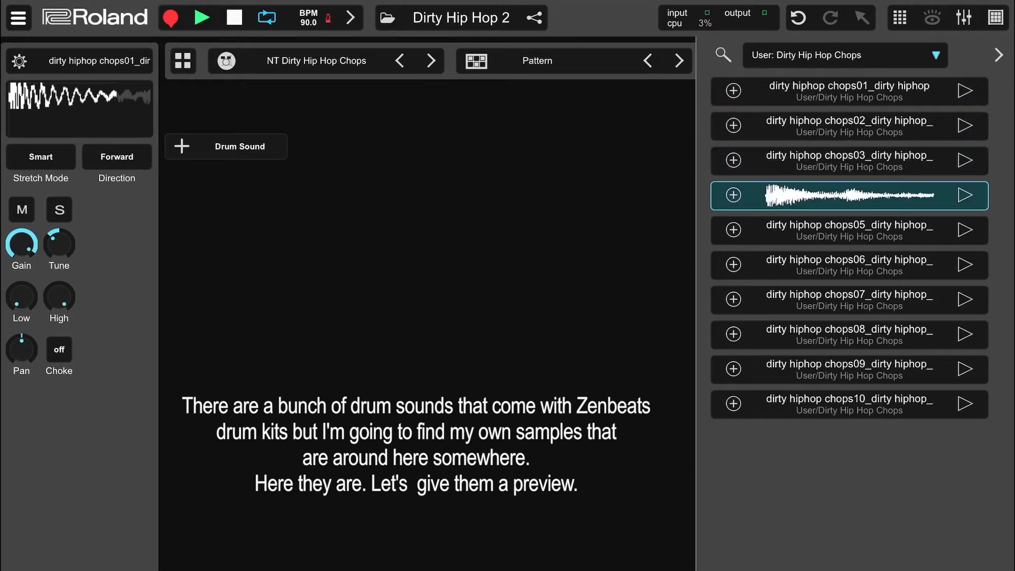
{"action": "left_click", "coordinate": [848, 265]}
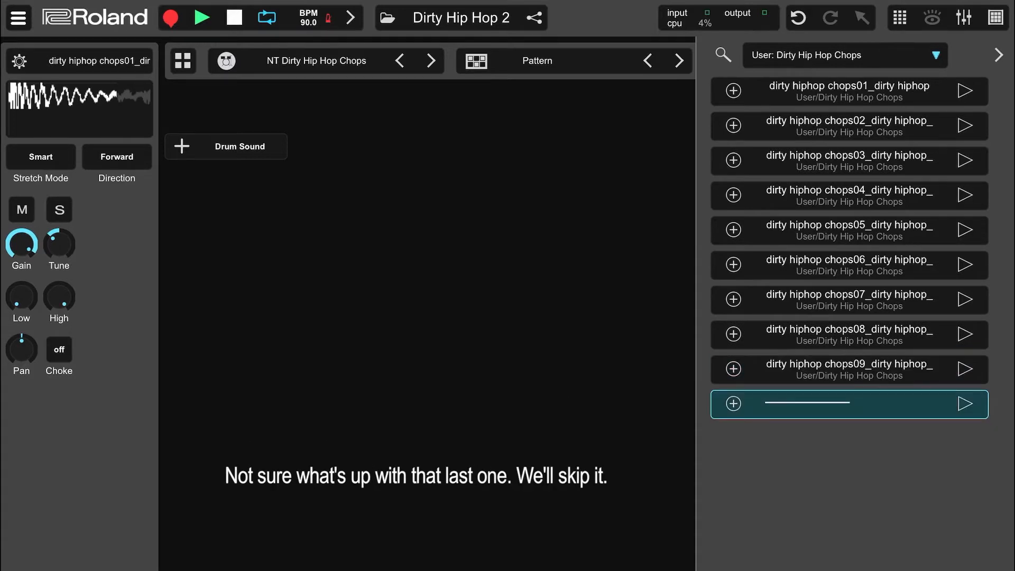
Start a new empty drum kit and drag the first chopped sample onto a lane
{"action": "left_click", "coordinate": [226, 61]}
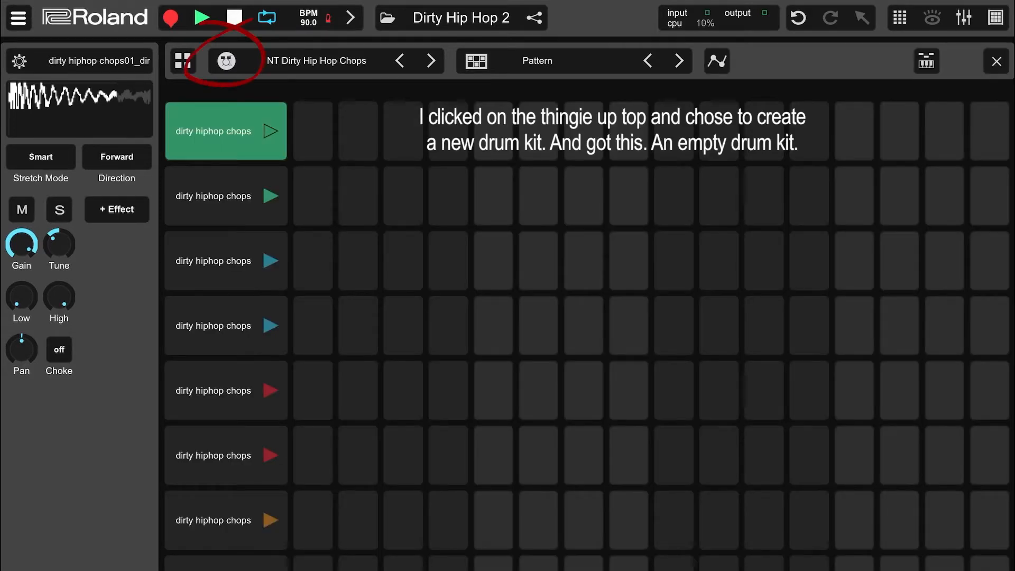
{"action": "left_click", "coordinate": [225, 60]}
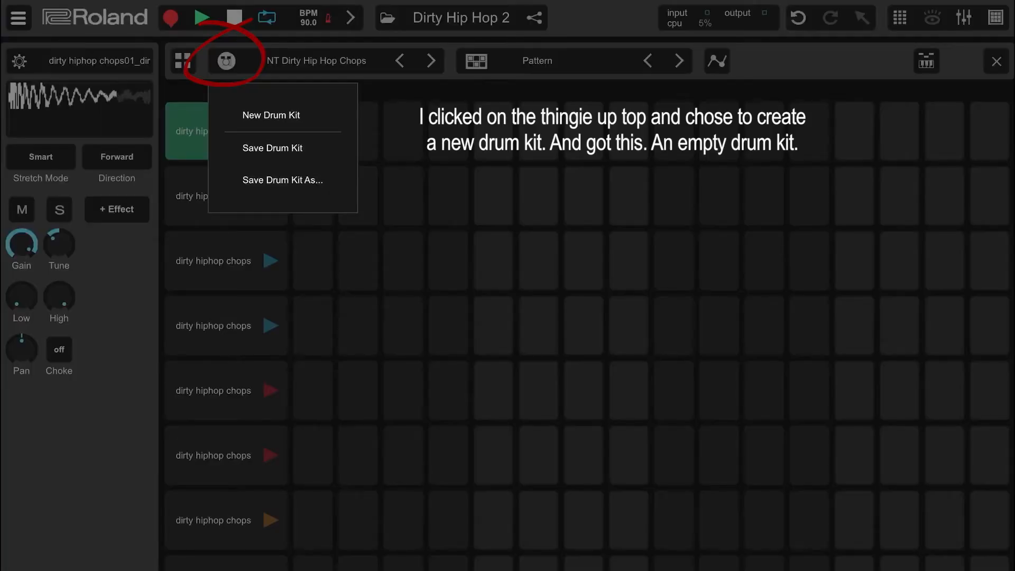
{"action": "left_click", "coordinate": [270, 115]}
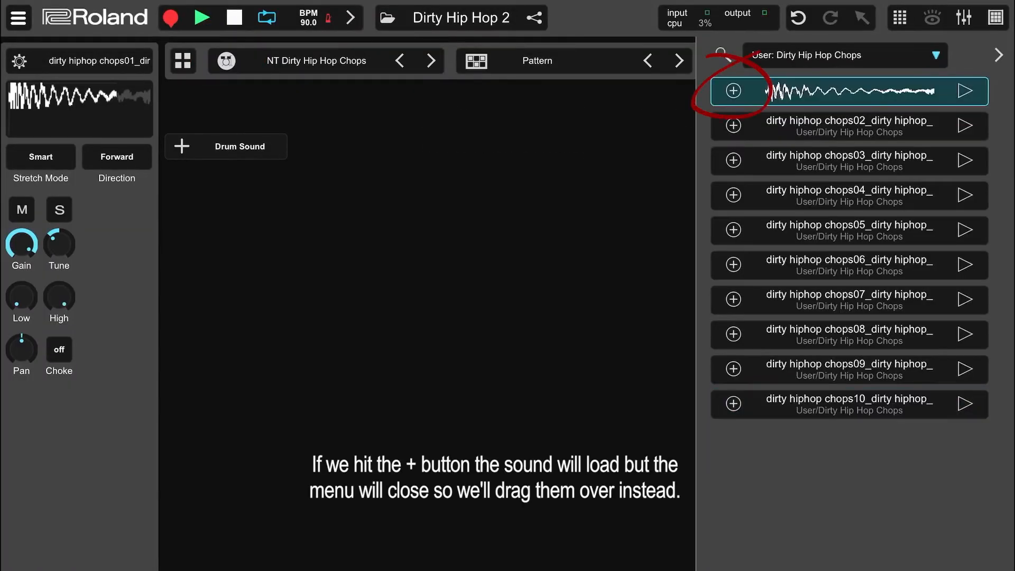
{"action": "left_click_drag", "start_coordinate": [810, 91], "coordinate": [225, 241]}
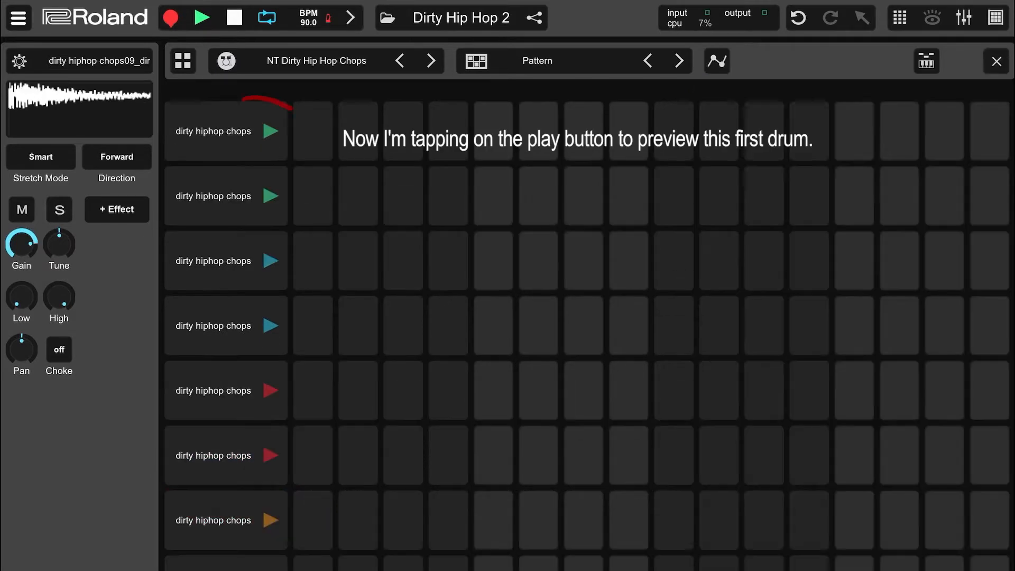
Preview the first drum sound, then select the second, third and fourth lanes for trimming
{"action": "left_click", "coordinate": [270, 131]}
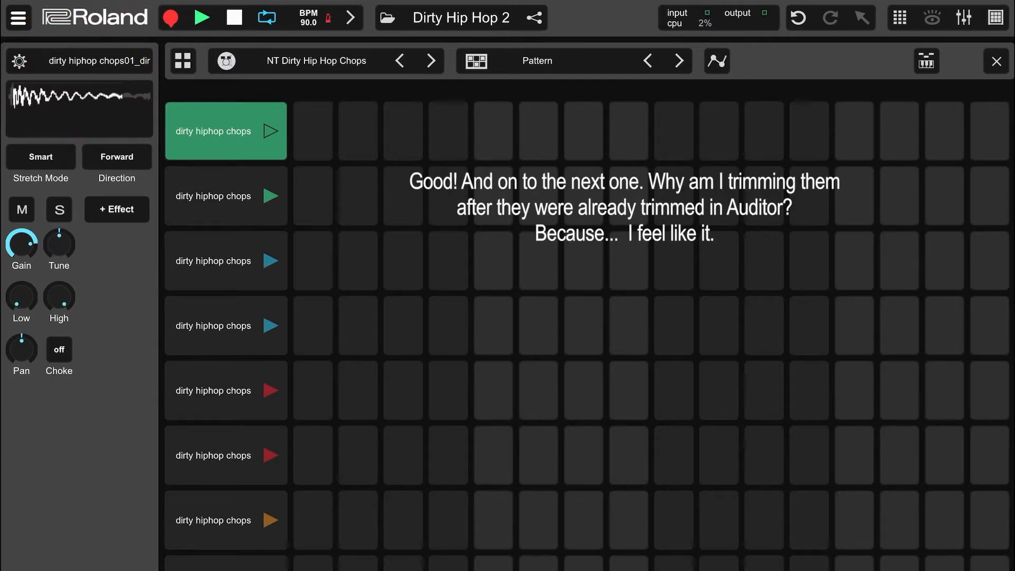
{"action": "left_click", "coordinate": [225, 195]}
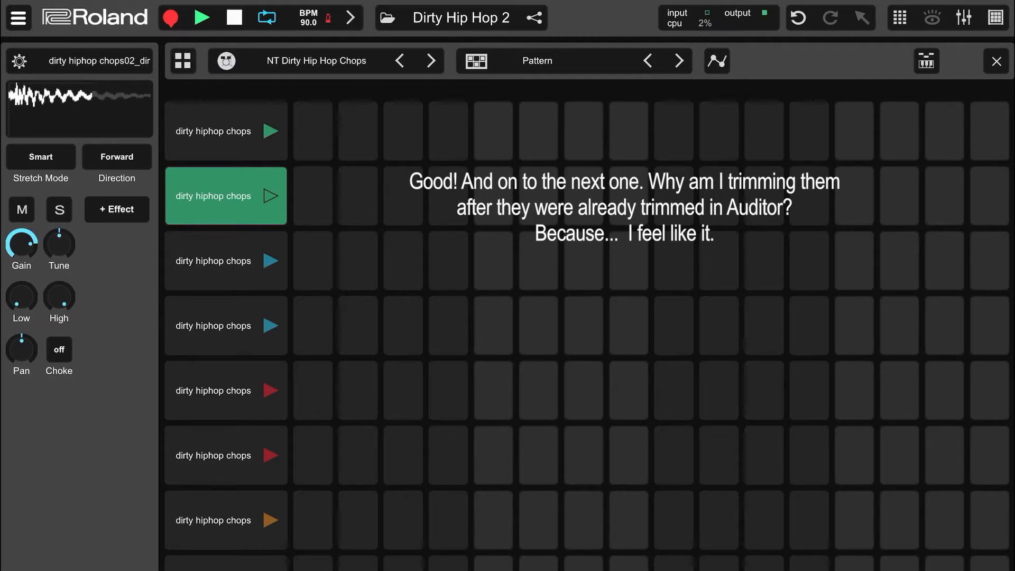
{"action": "left_click", "coordinate": [225, 261]}
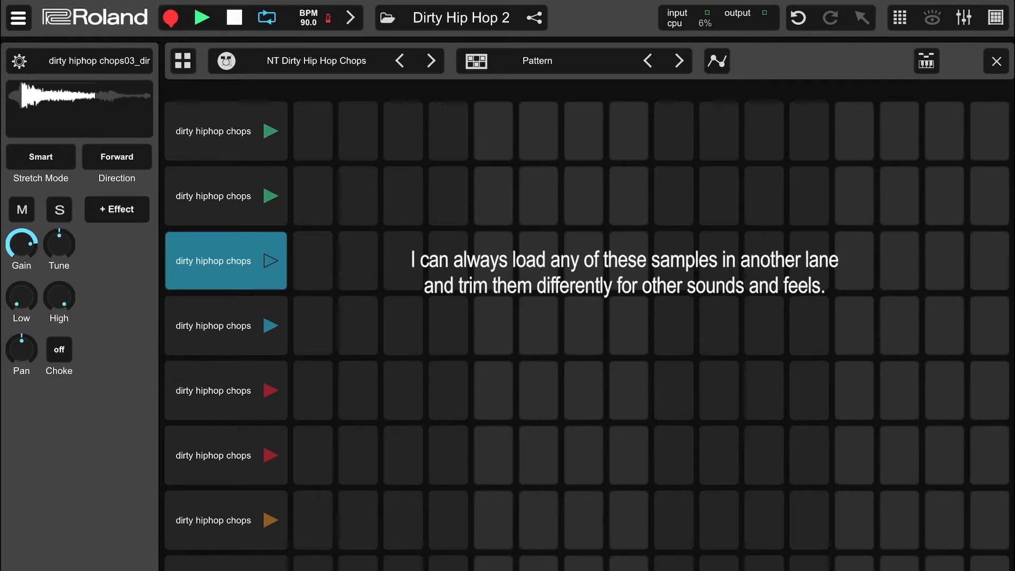
{"action": "left_click", "coordinate": [225, 325]}
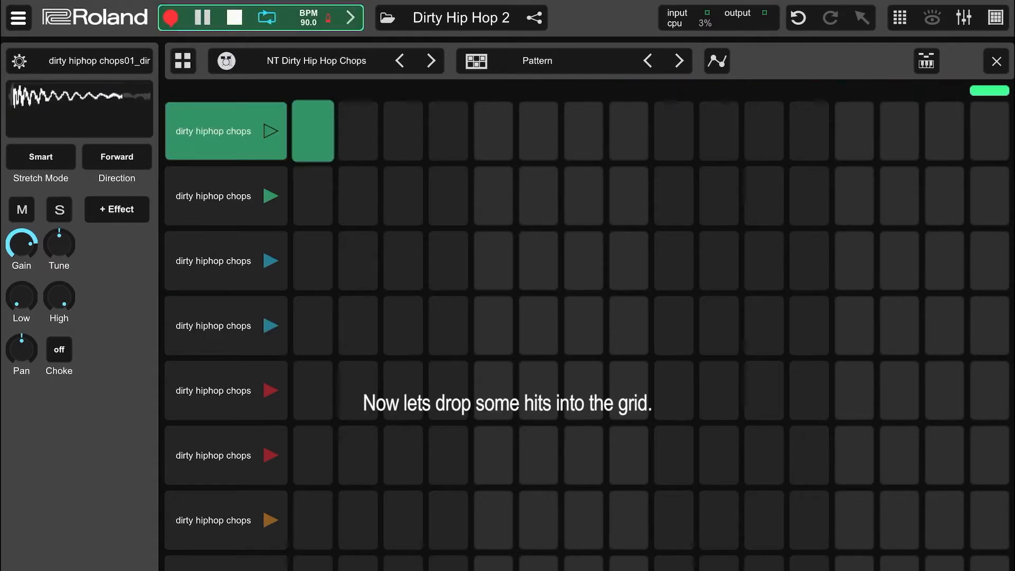
Place a hit in the first lane, one in the third, and three in the eighth
{"action": "left_click", "coordinate": [493, 130]}
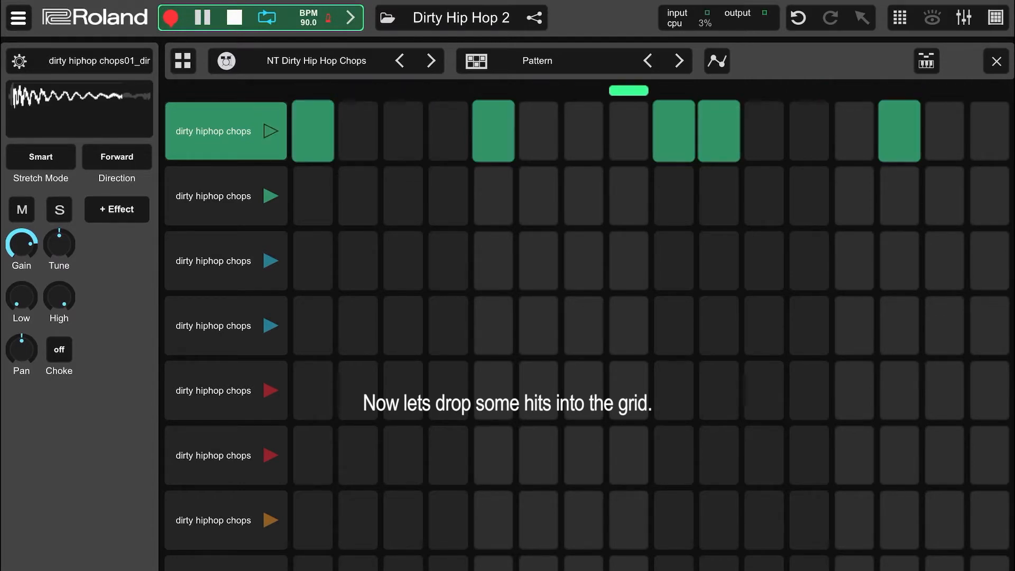
{"action": "left_click", "coordinate": [225, 261]}
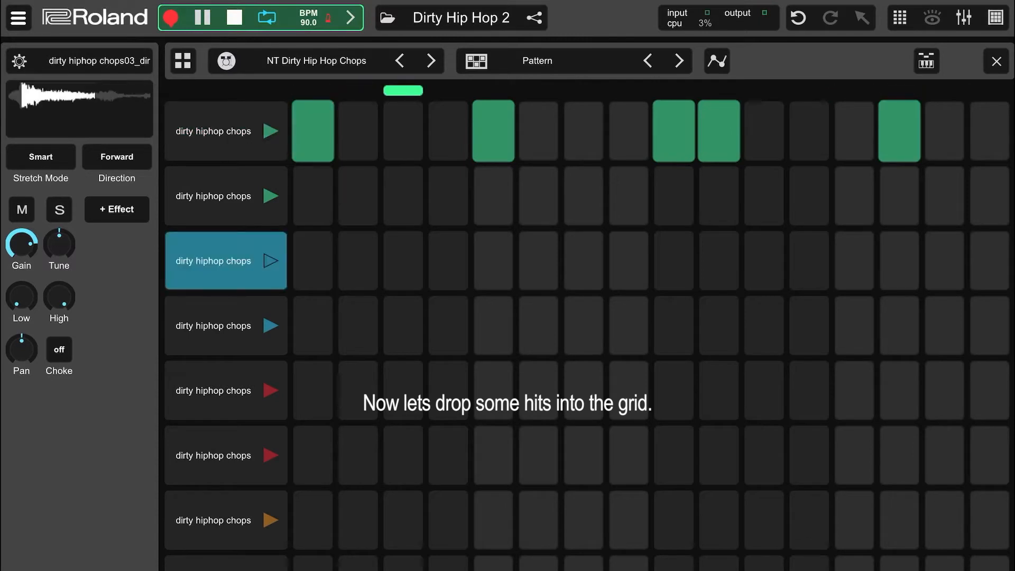
{"action": "left_click", "coordinate": [493, 260]}
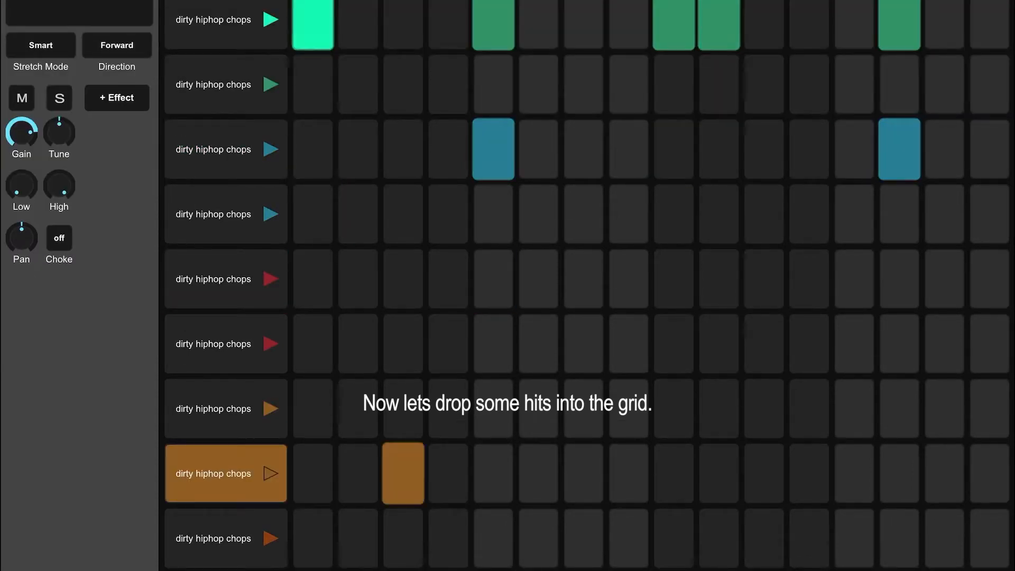
{"action": "left_click", "coordinate": [583, 473]}
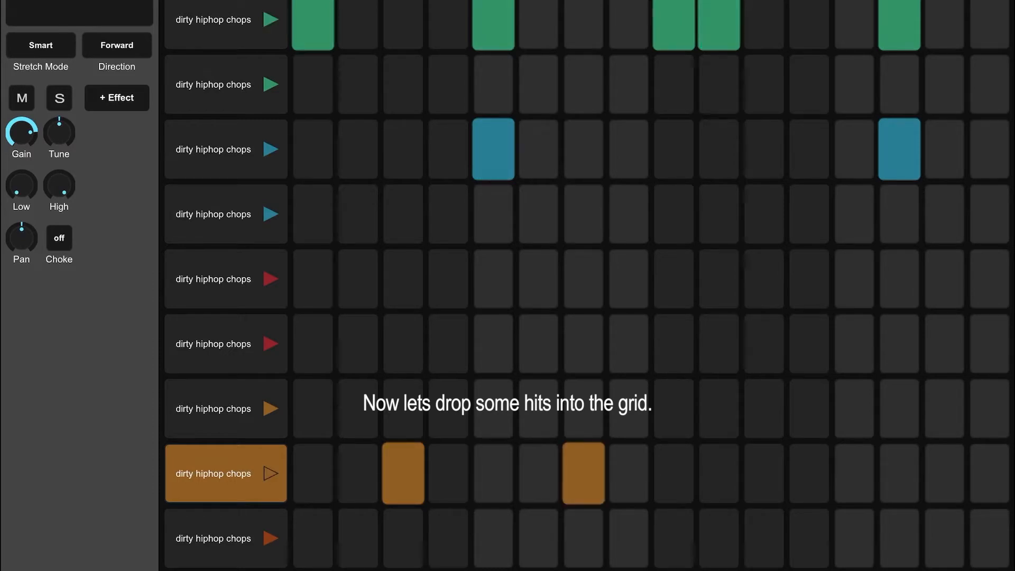
{"action": "left_click", "coordinate": [764, 473]}
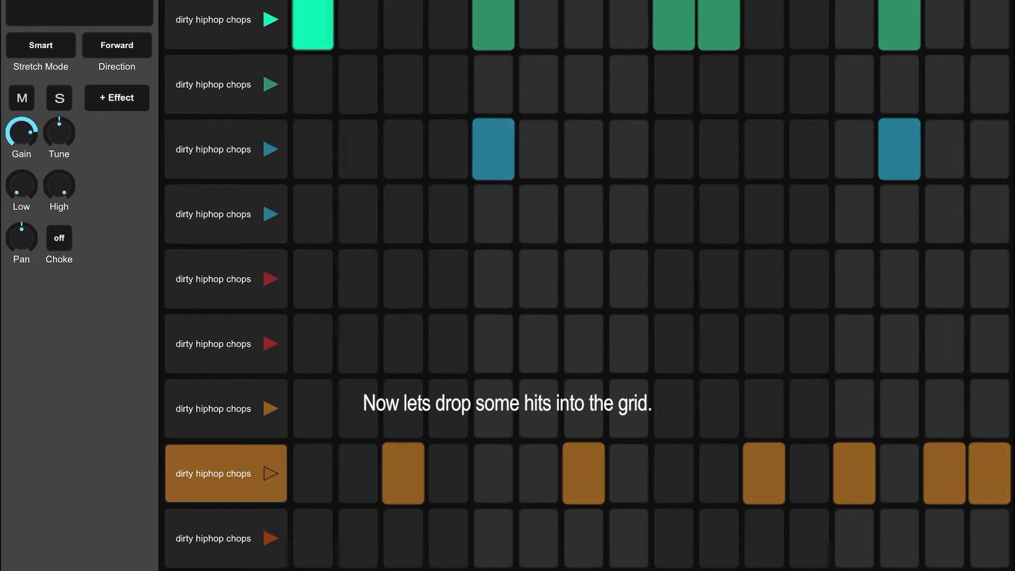
{"action": "left_click", "coordinate": [854, 473]}
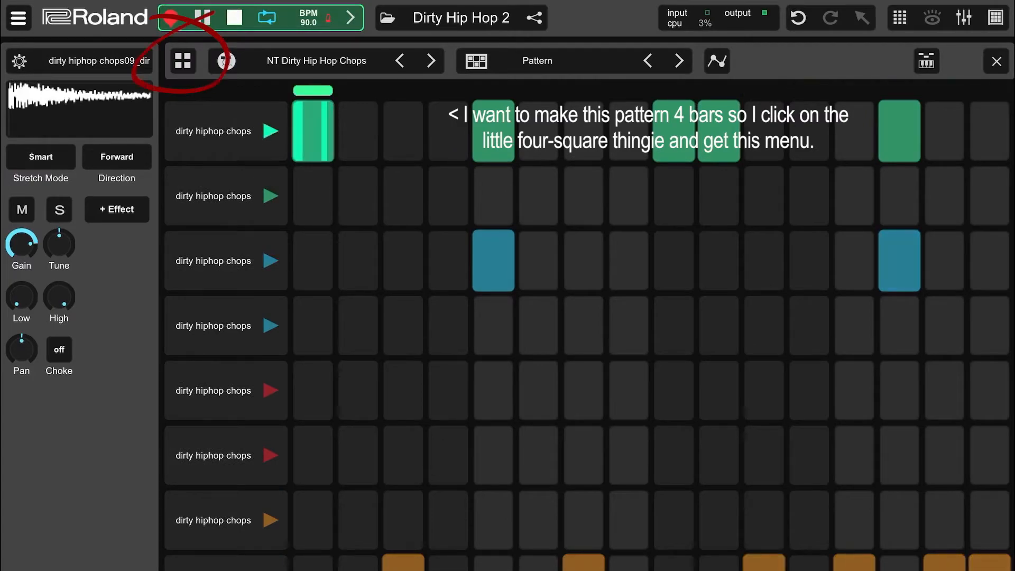
Set the pattern length to four measures and save the kit as 'NT Dirty Hip Hop Chops 2'
{"action": "left_click", "coordinate": [182, 60]}
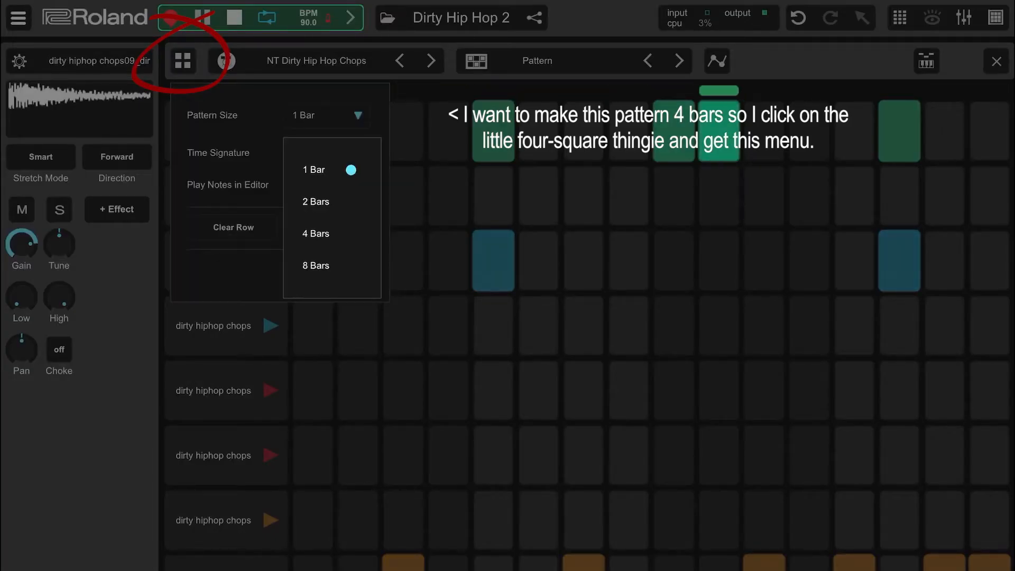
{"action": "left_click", "coordinate": [316, 234]}
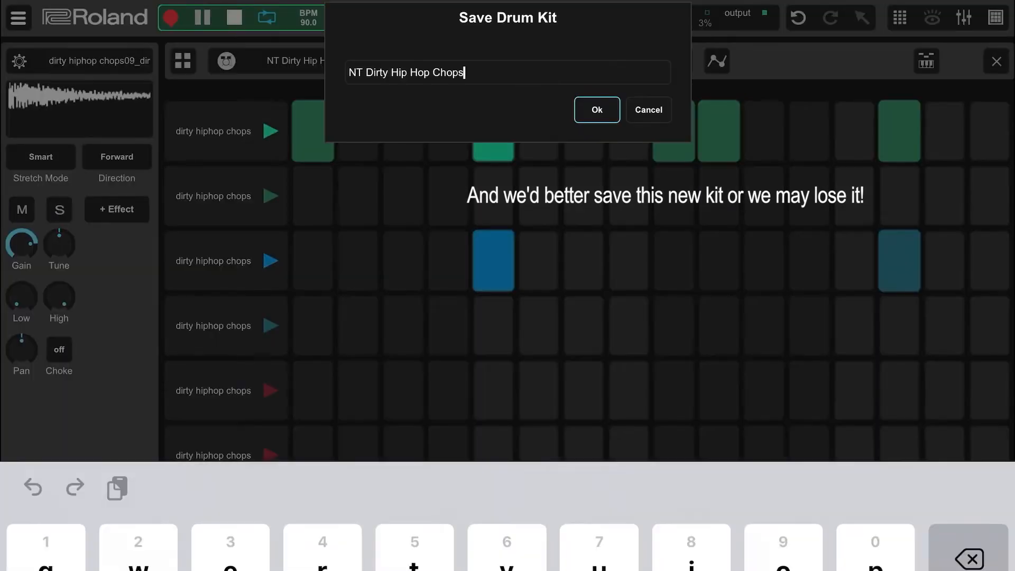
{"action": "left_click", "coordinate": [596, 109]}
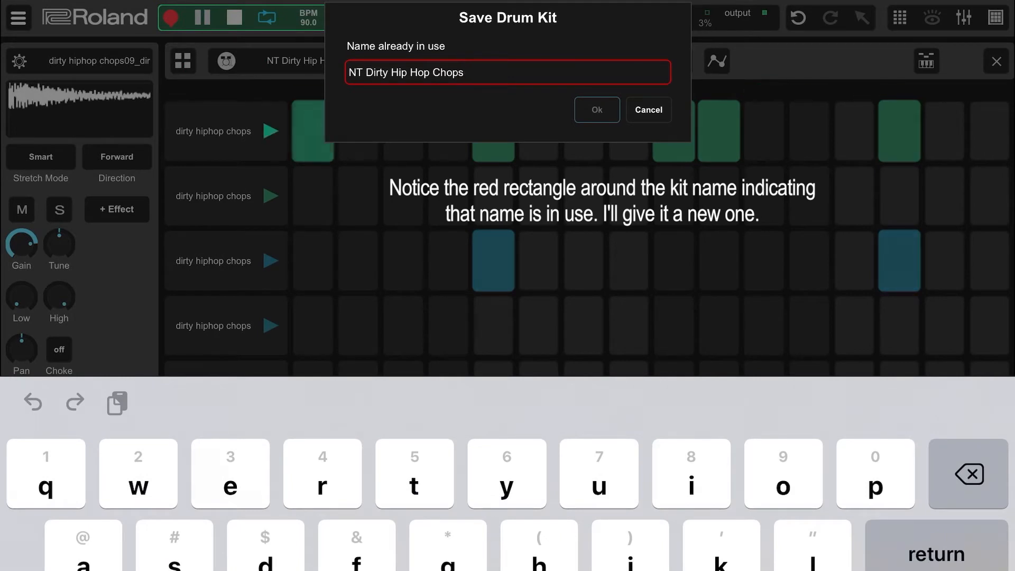
{"action": "type", "text": "2"}
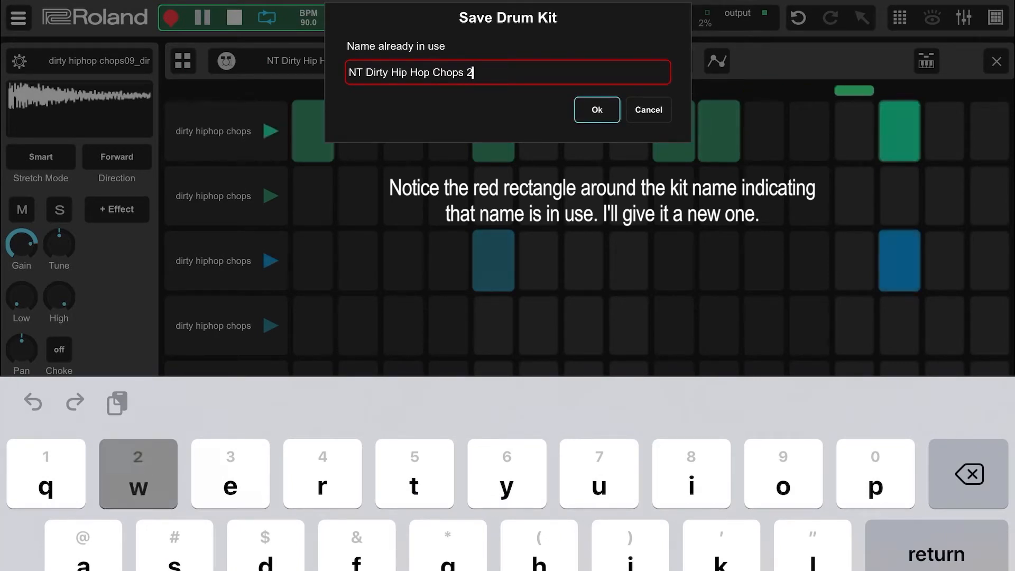
{"action": "left_click", "coordinate": [596, 110]}
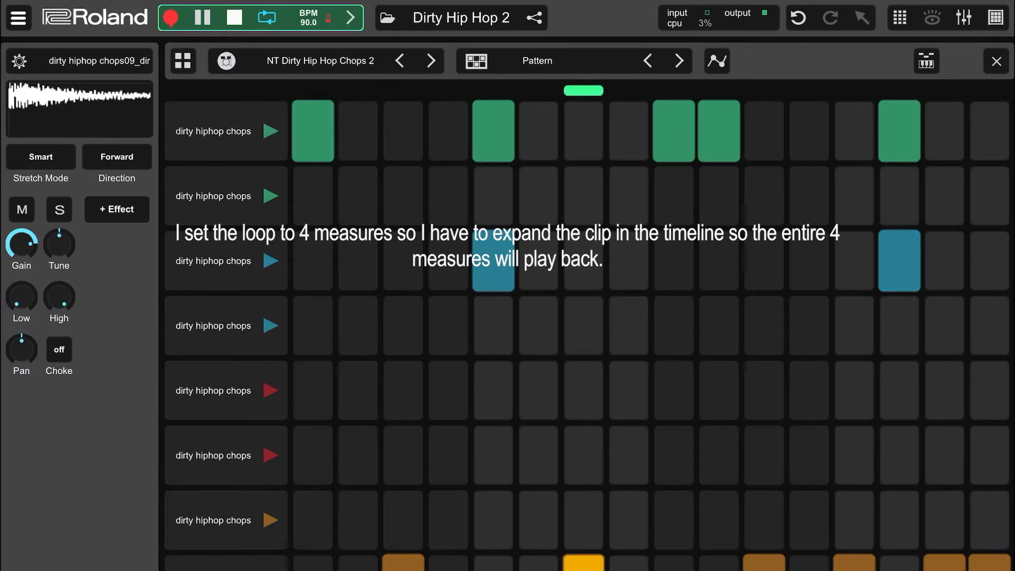
Play the clip through measures 1–4, then select the chops07 drum header
{"action": "left_click", "coordinate": [996, 18]}
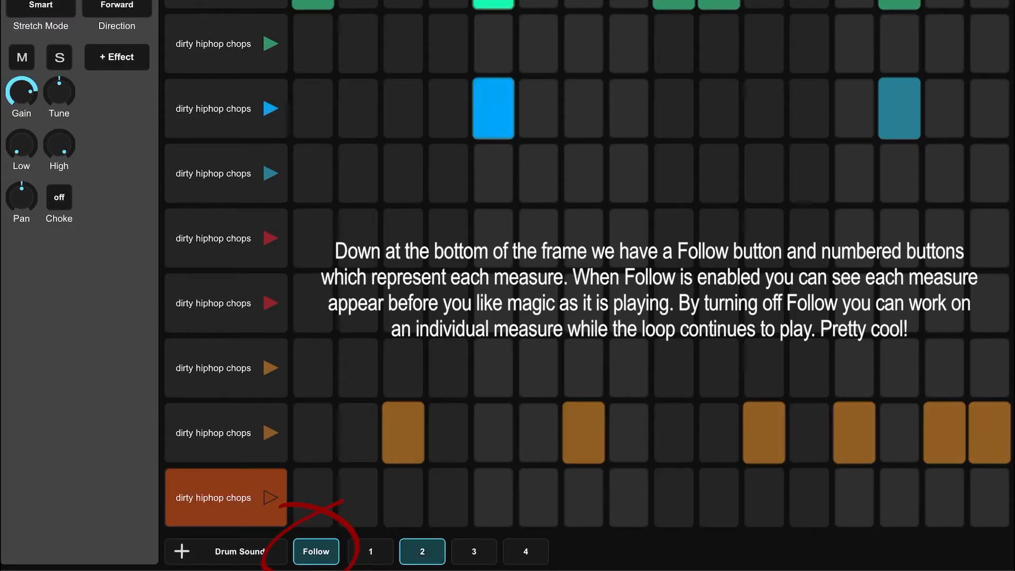
{"action": "left_click", "coordinate": [473, 551]}
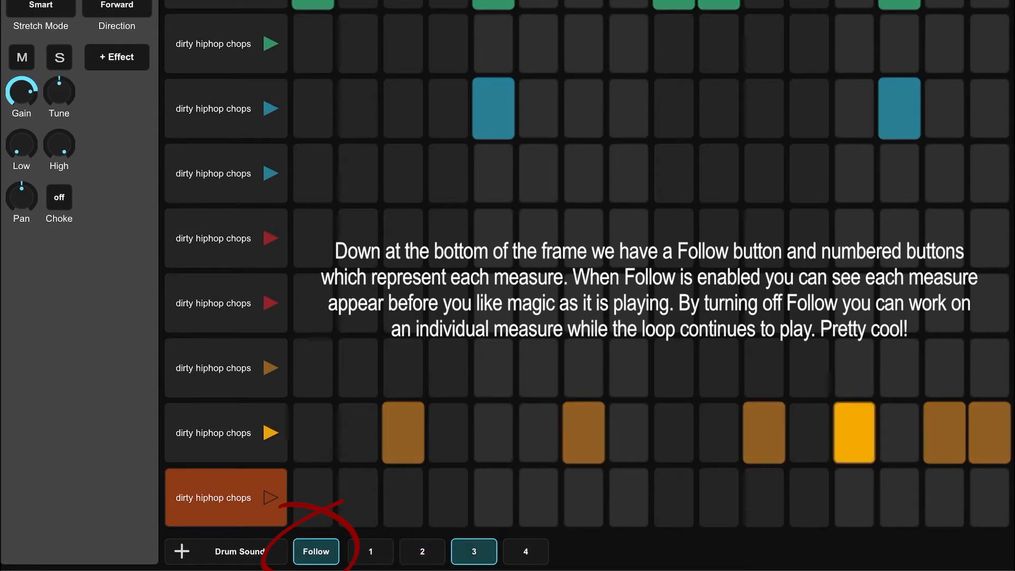
{"action": "left_click", "coordinate": [525, 551]}
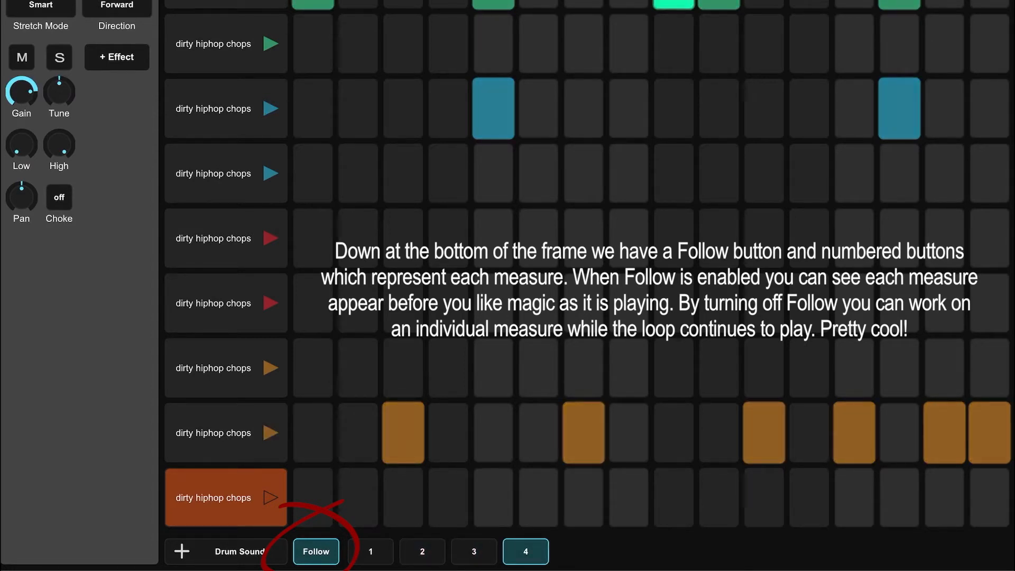
{"action": "left_click", "coordinate": [370, 551]}
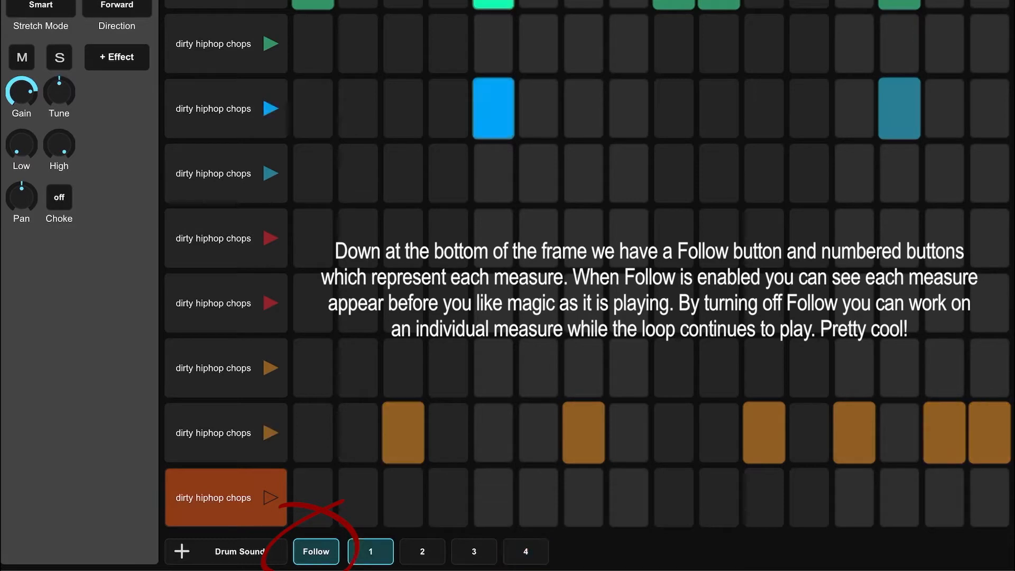
{"action": "left_click", "coordinate": [422, 552]}
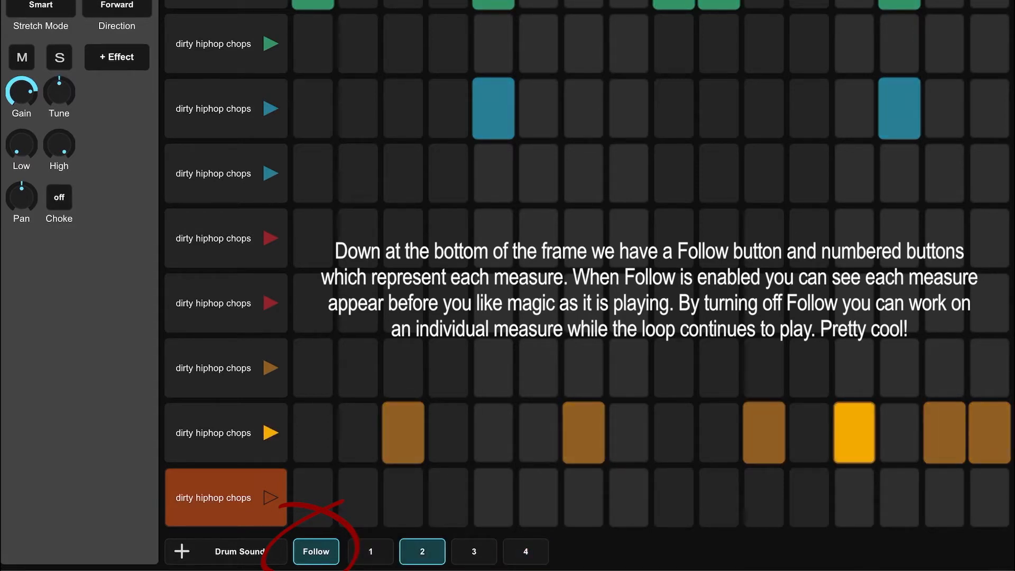
{"action": "left_click", "coordinate": [473, 552]}
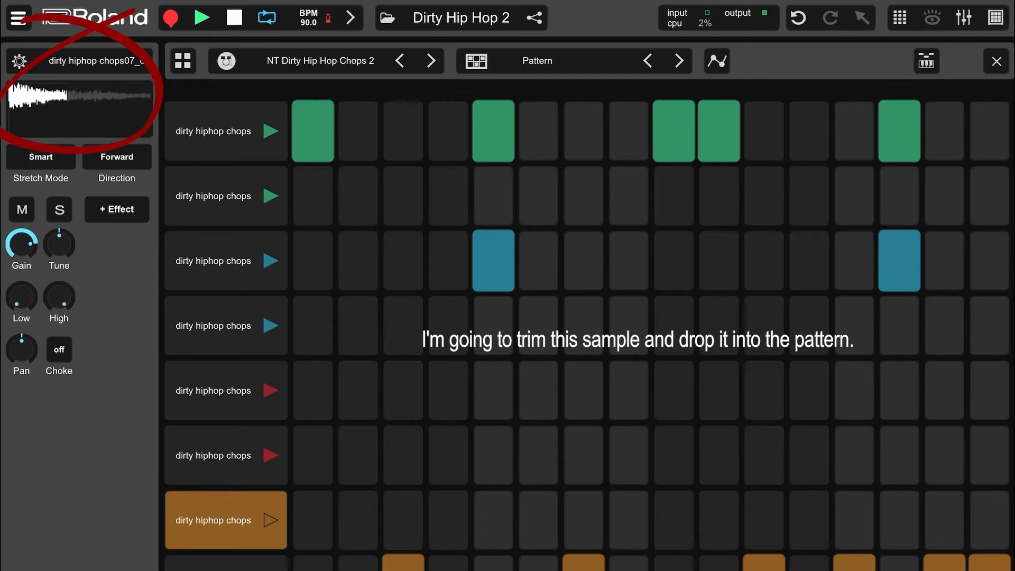
Toggle chops07 to Reverse and back, set Stretch Mode to Vinyl, and open + Effect
{"action": "left_click", "coordinate": [116, 157]}
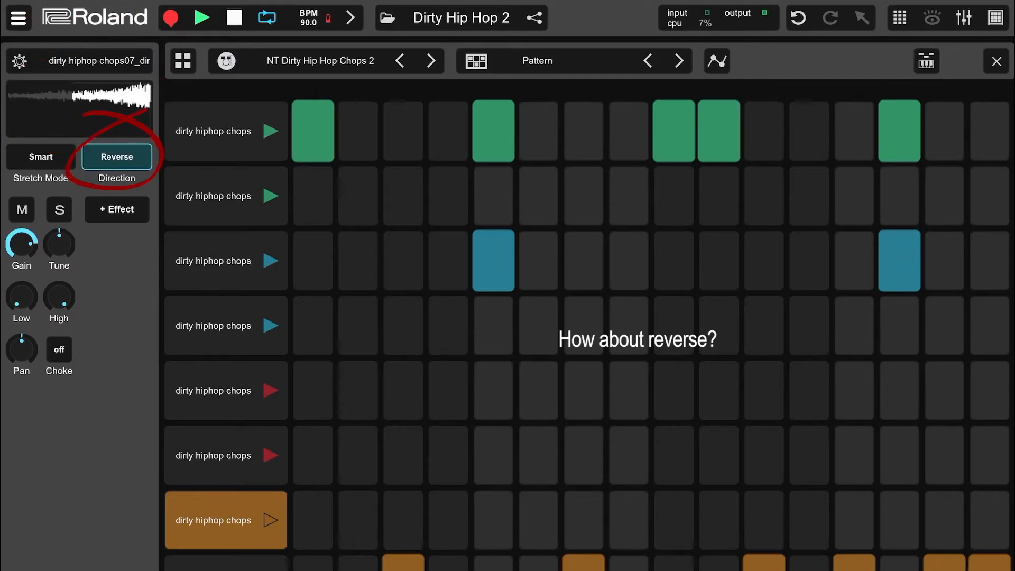
{"action": "left_click", "coordinate": [116, 157]}
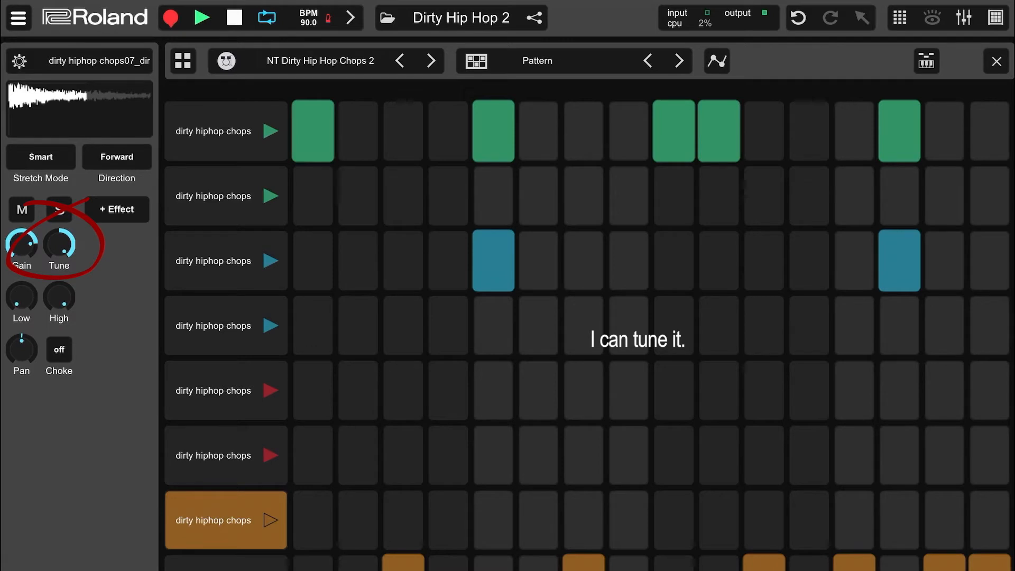
{"action": "left_click", "coordinate": [41, 156]}
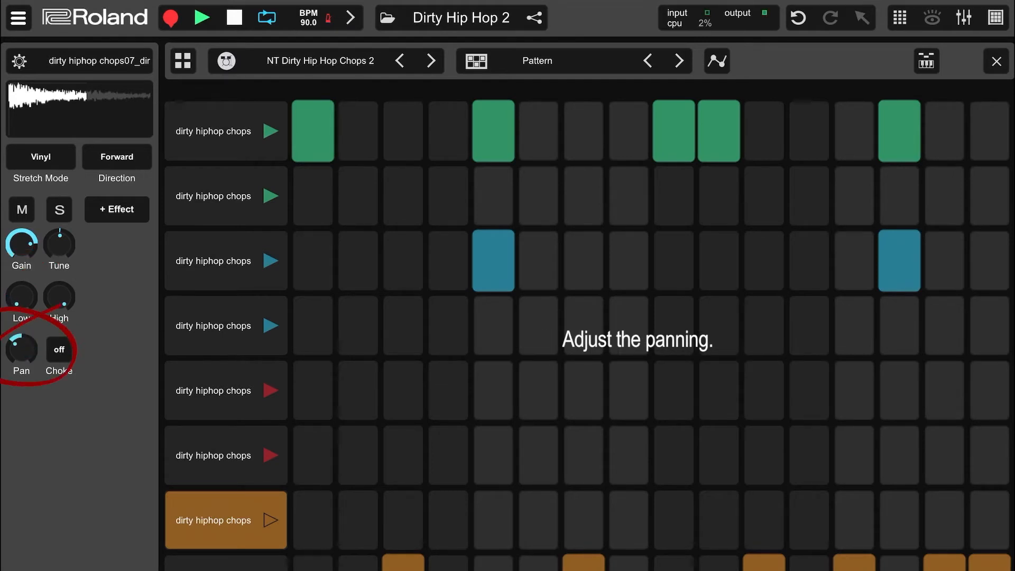
{"action": "left_click", "coordinate": [117, 209]}
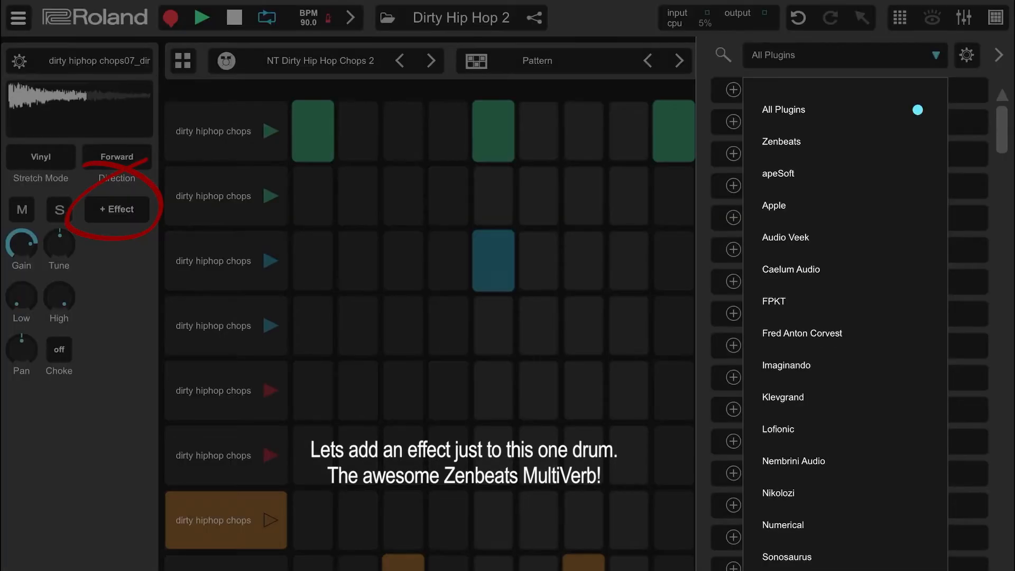
Add Zenbeats MultiVerb to chops07 and overwrite-save the drum kit
{"action": "left_click", "coordinate": [781, 142]}
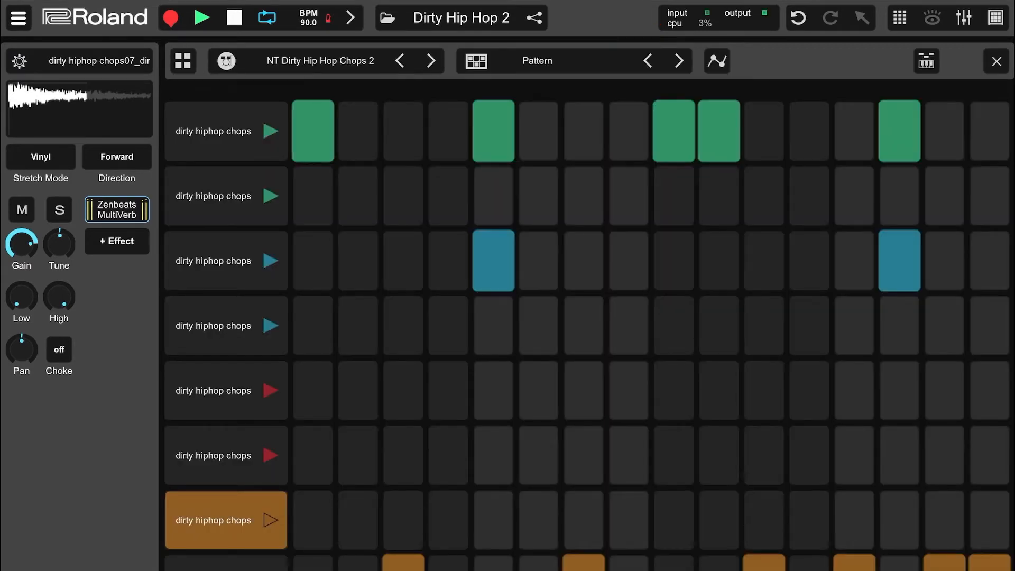
{"action": "left_click", "coordinate": [116, 156]}
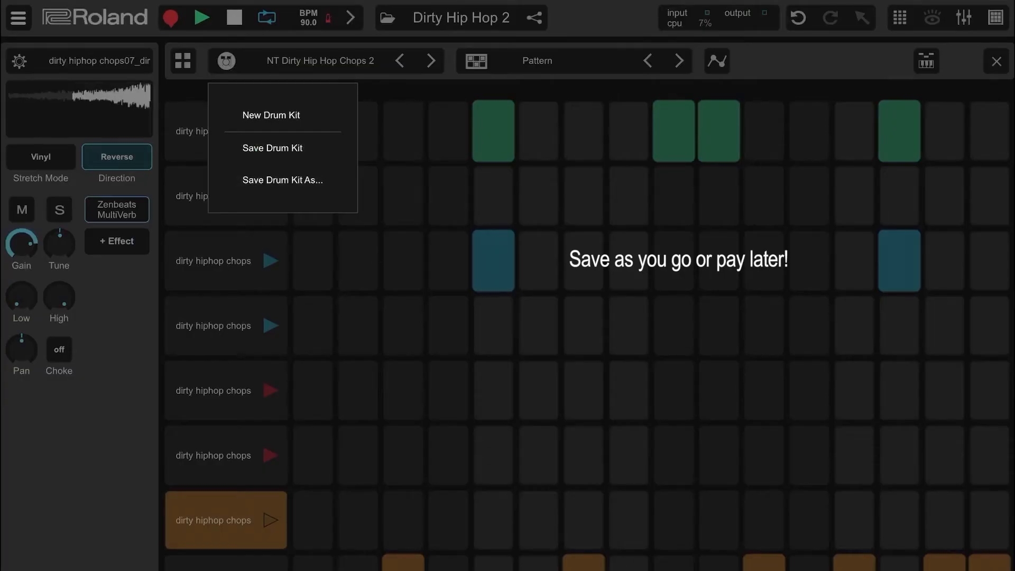
{"action": "left_click", "coordinate": [272, 147]}
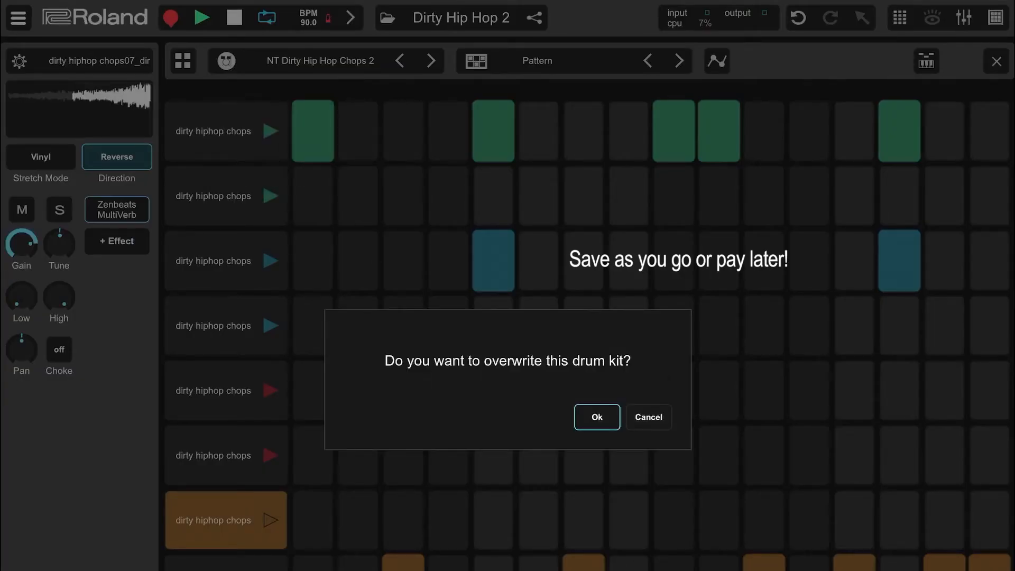
{"action": "left_click", "coordinate": [597, 416]}
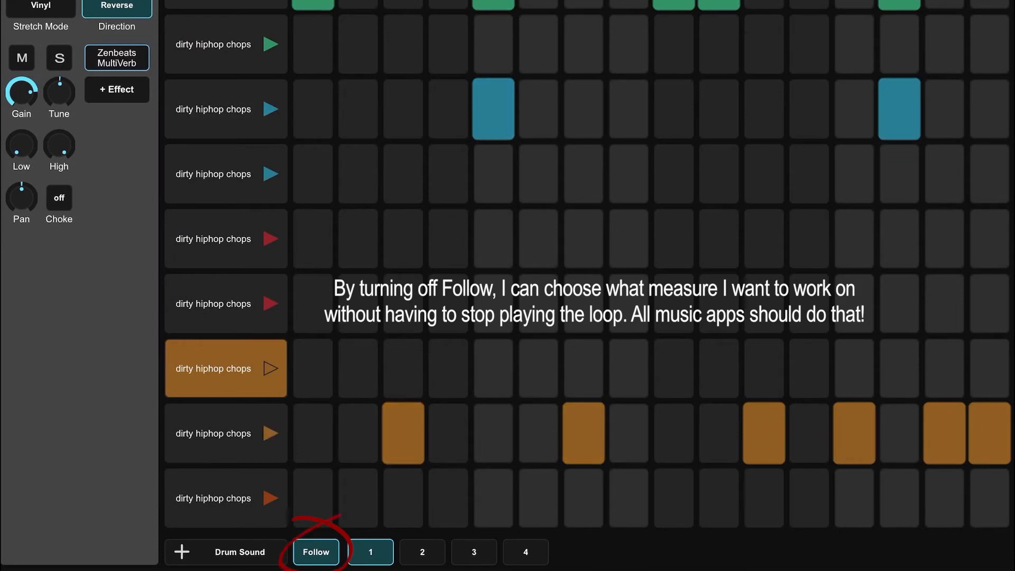
Turn Follow off, show measure 2, and place two hits on the second red drum row
{"action": "left_click", "coordinate": [421, 552]}
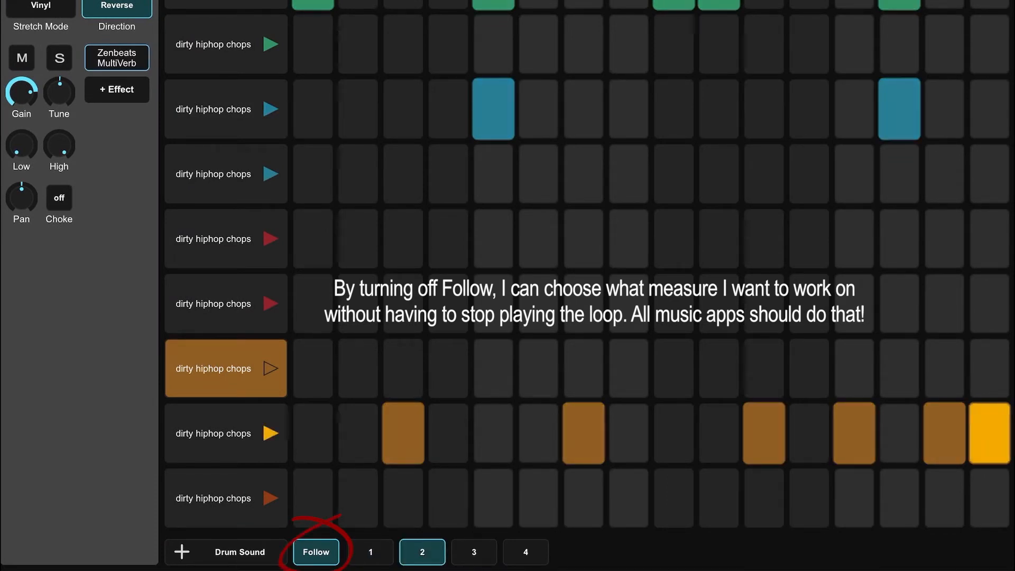
{"action": "left_click", "coordinate": [473, 552]}
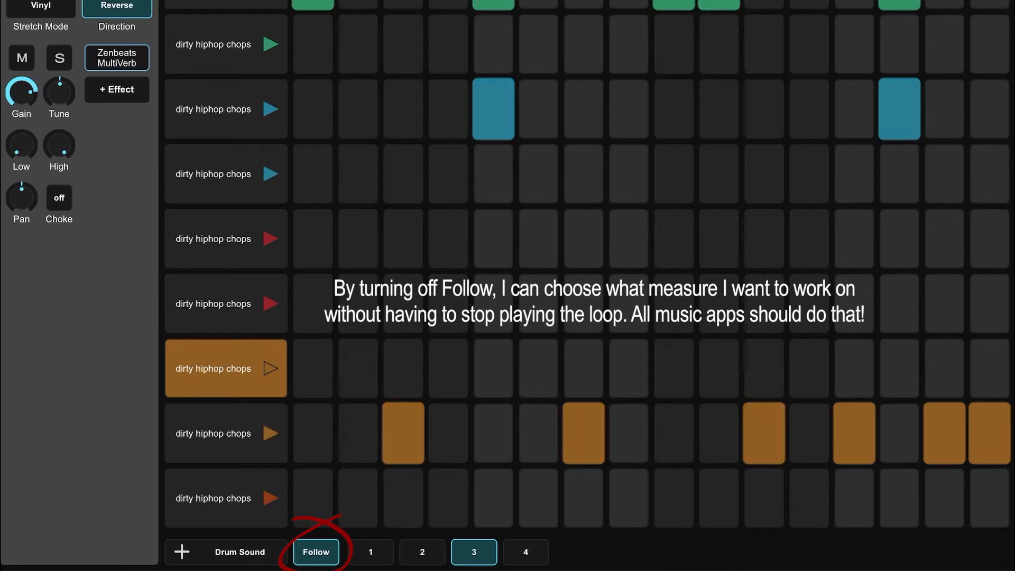
{"action": "left_click", "coordinate": [525, 551]}
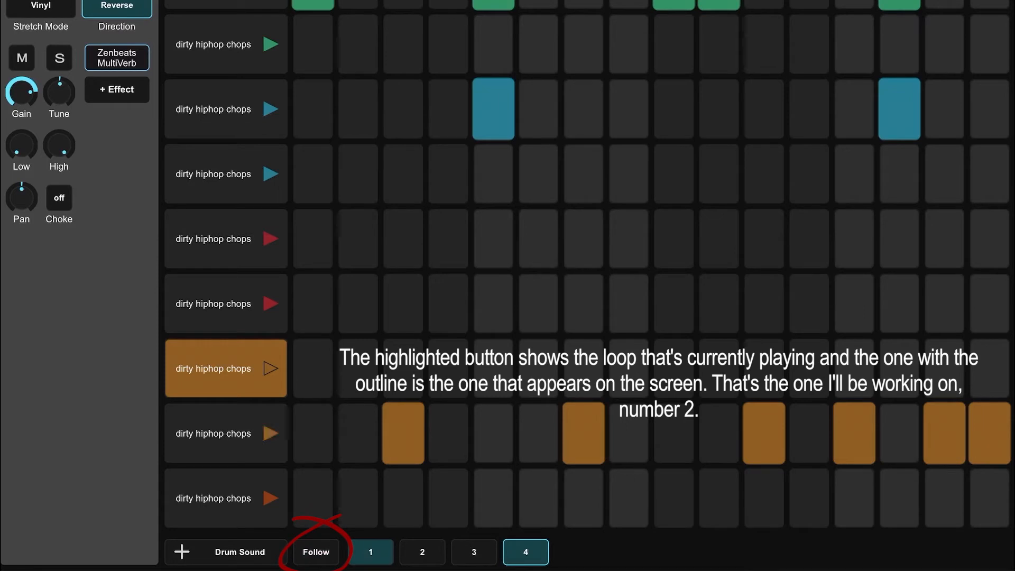
{"action": "left_click", "coordinate": [271, 434]}
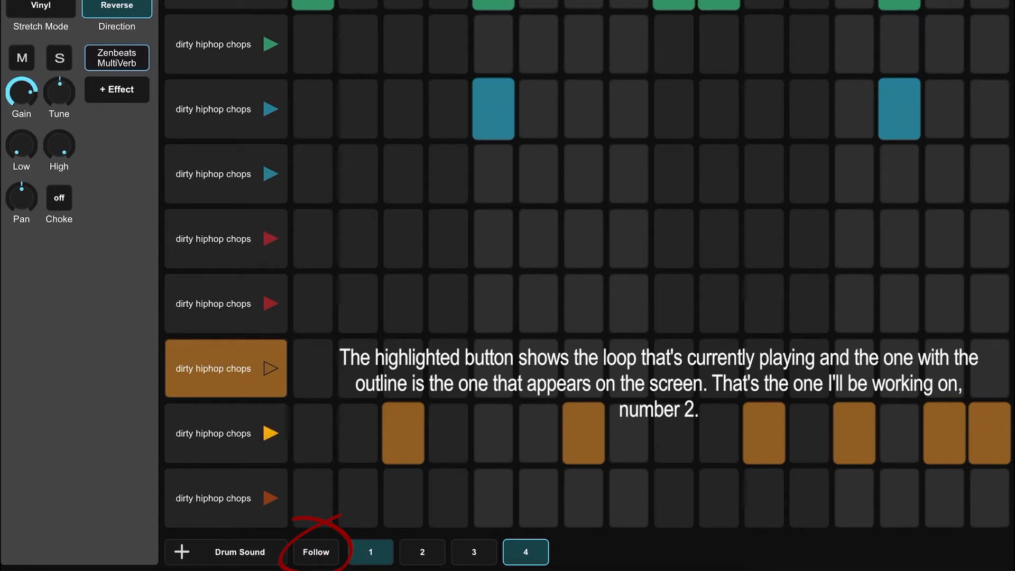
{"action": "left_click", "coordinate": [422, 552]}
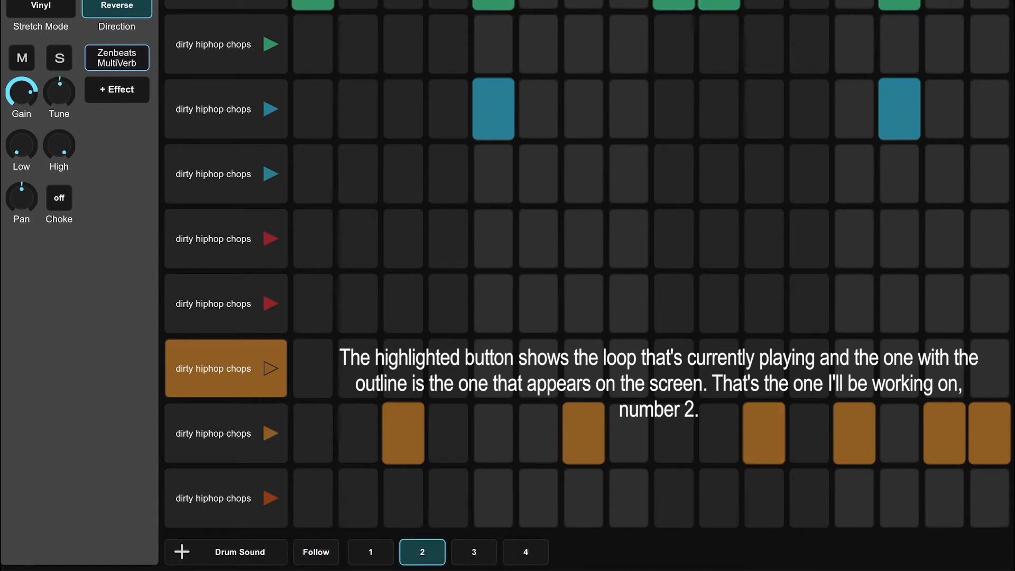
{"action": "left_click", "coordinate": [474, 552]}
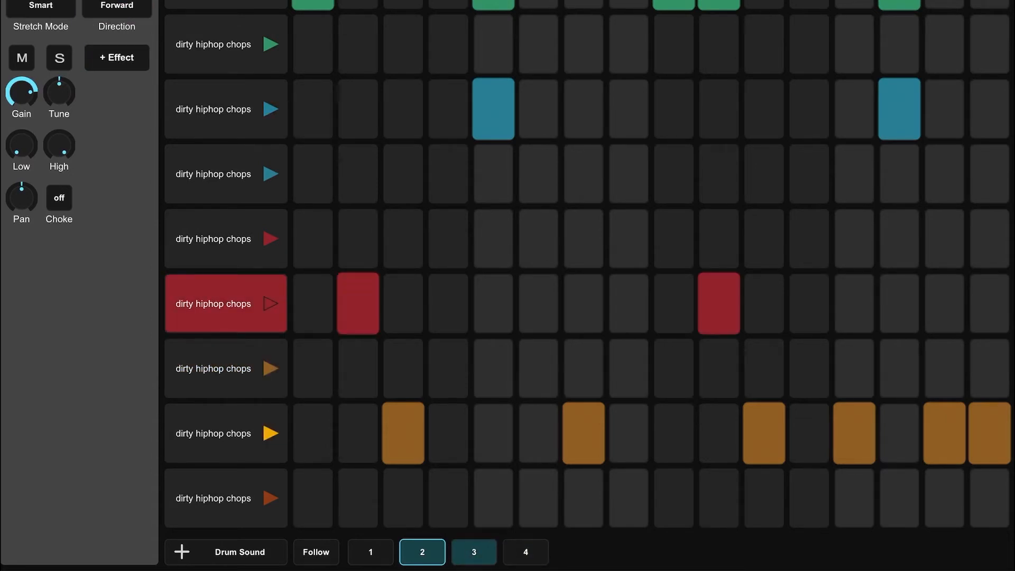
Place first red drum hits on steps 12, 13, 15 and 16 of measure 2, then select measure 3
{"action": "left_click", "coordinate": [525, 551]}
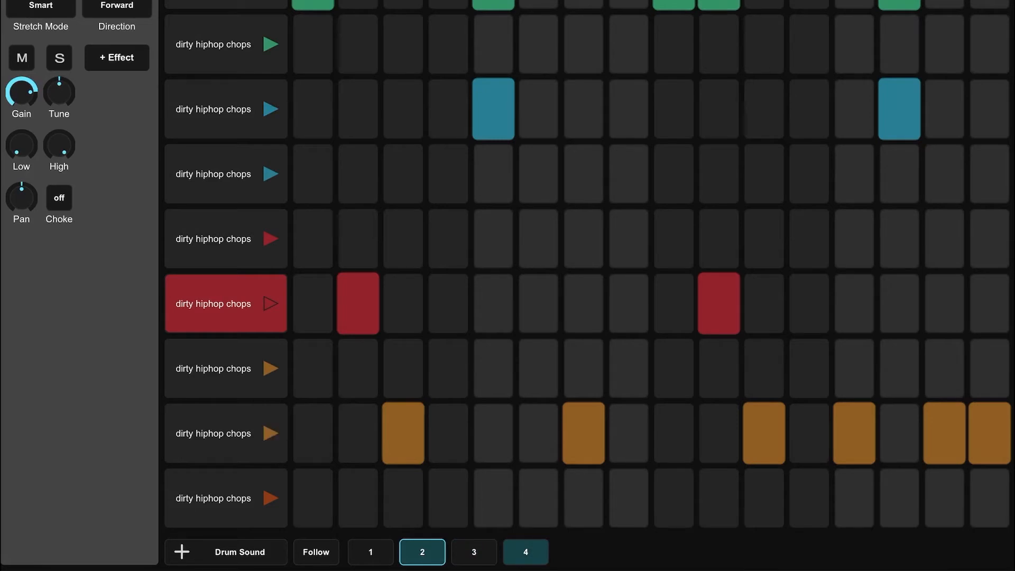
{"action": "left_click", "coordinate": [370, 552]}
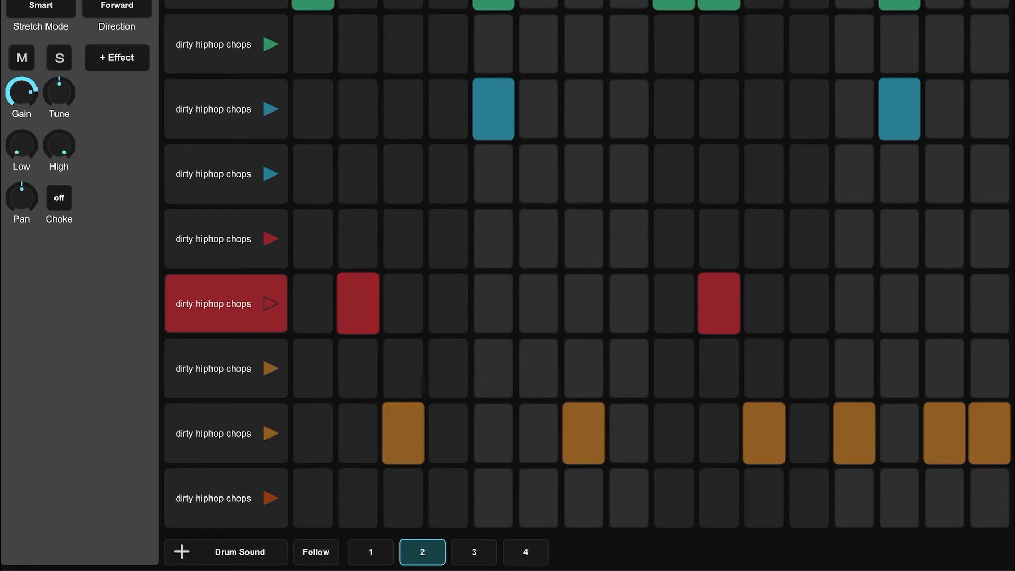
{"action": "left_click", "coordinate": [989, 433]}
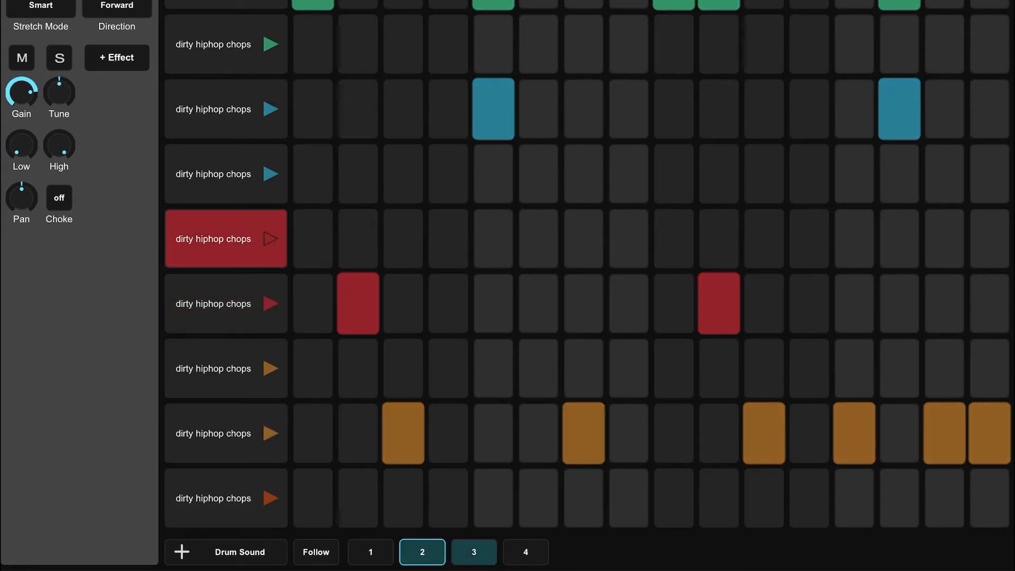
{"action": "left_click", "coordinate": [525, 553]}
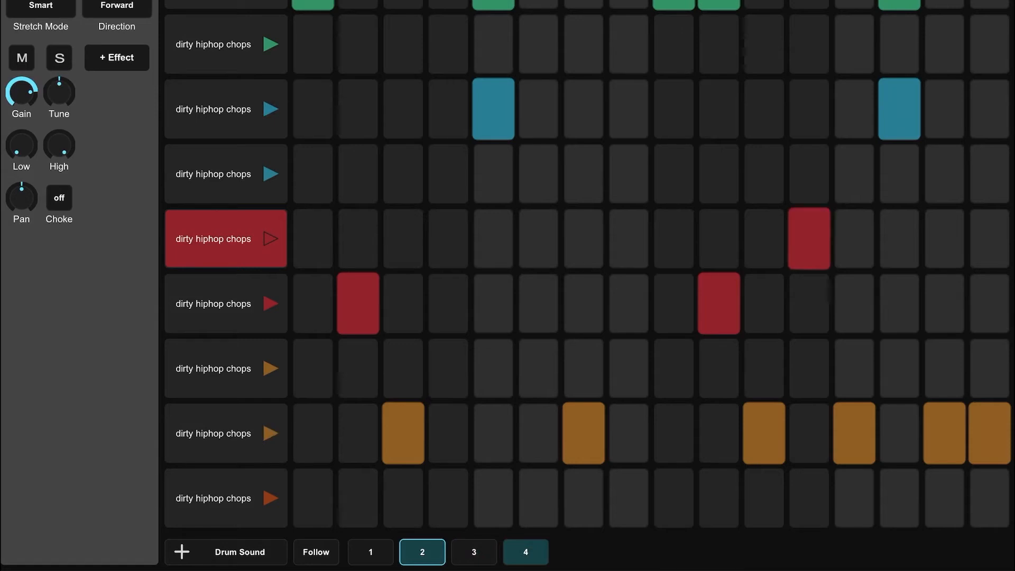
{"action": "left_click", "coordinate": [853, 238]}
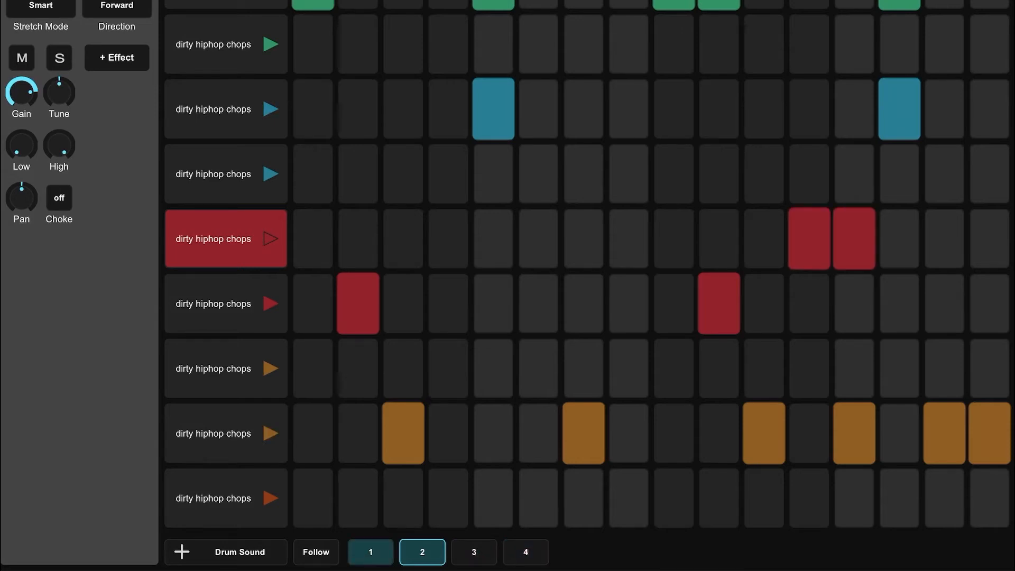
{"action": "left_click", "coordinate": [943, 239]}
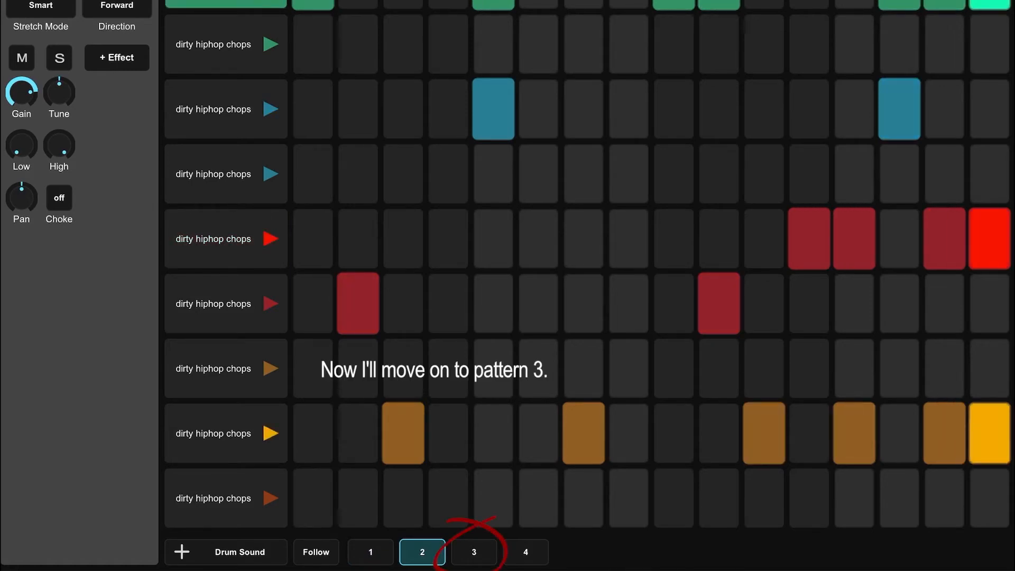
{"action": "left_click", "coordinate": [474, 551]}
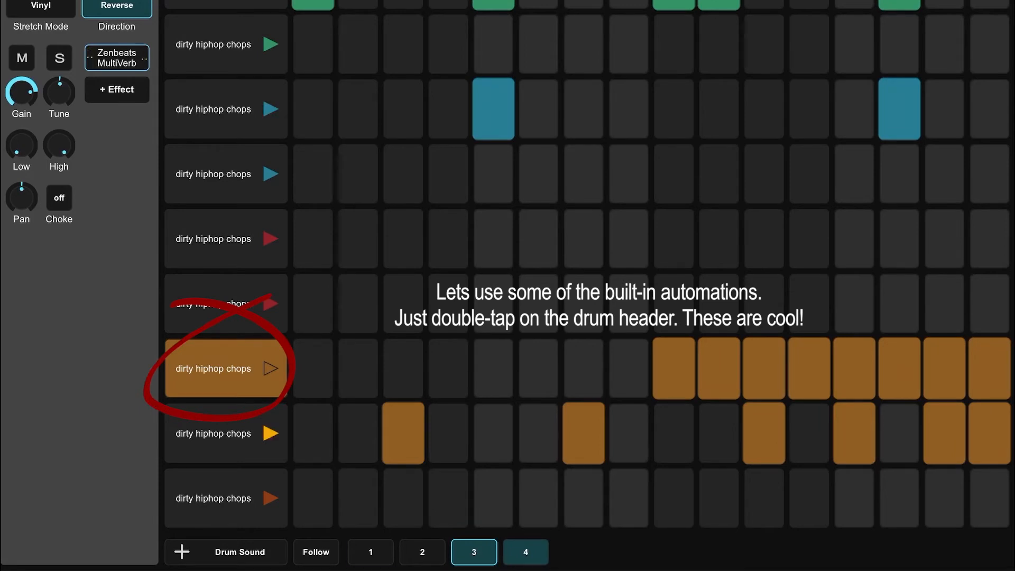
Open pitch automation for measure 3's sixth-lane drum, then return to the full grid
{"action": "double_click", "coordinate": [225, 369]}
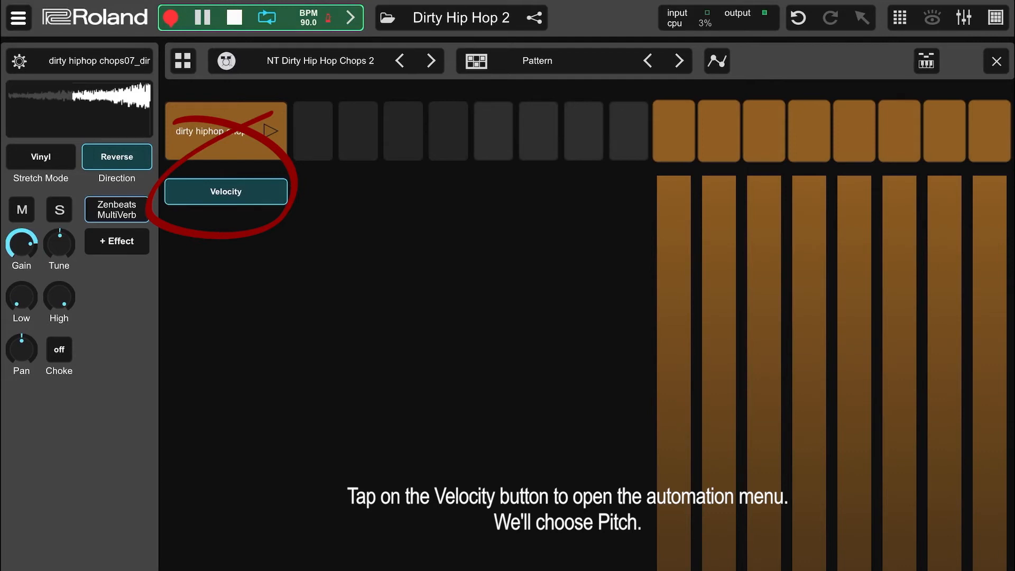
{"action": "left_click", "coordinate": [226, 191]}
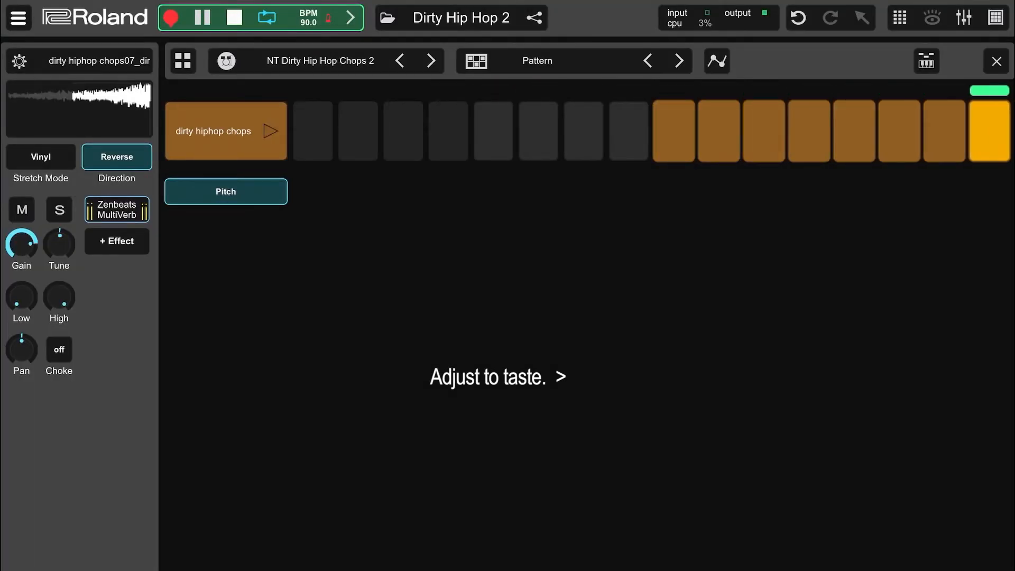
{"action": "left_click", "coordinate": [717, 60]}
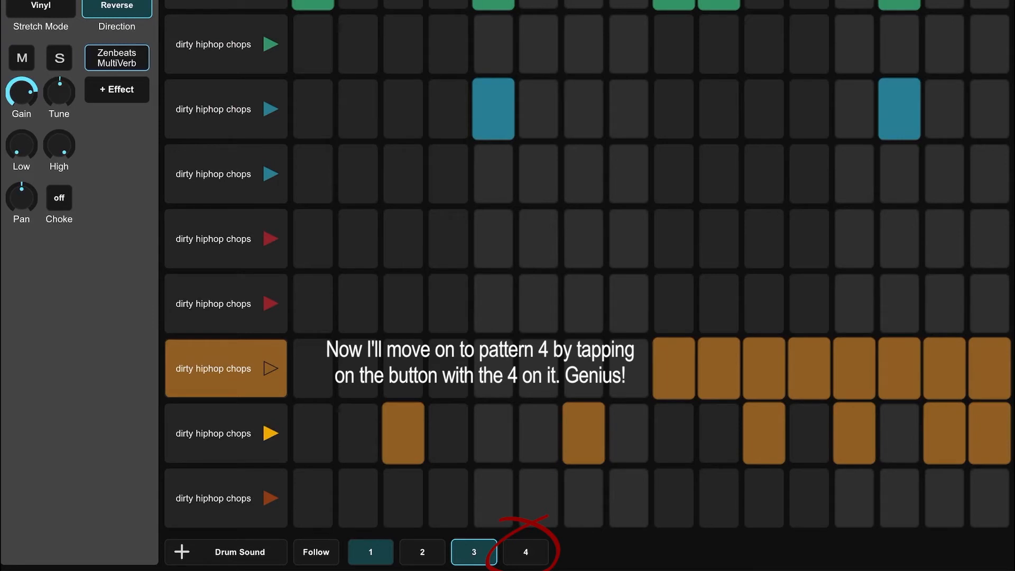
In pattern 4, place six orange hits along the bottom lane
{"action": "left_click", "coordinate": [526, 552]}
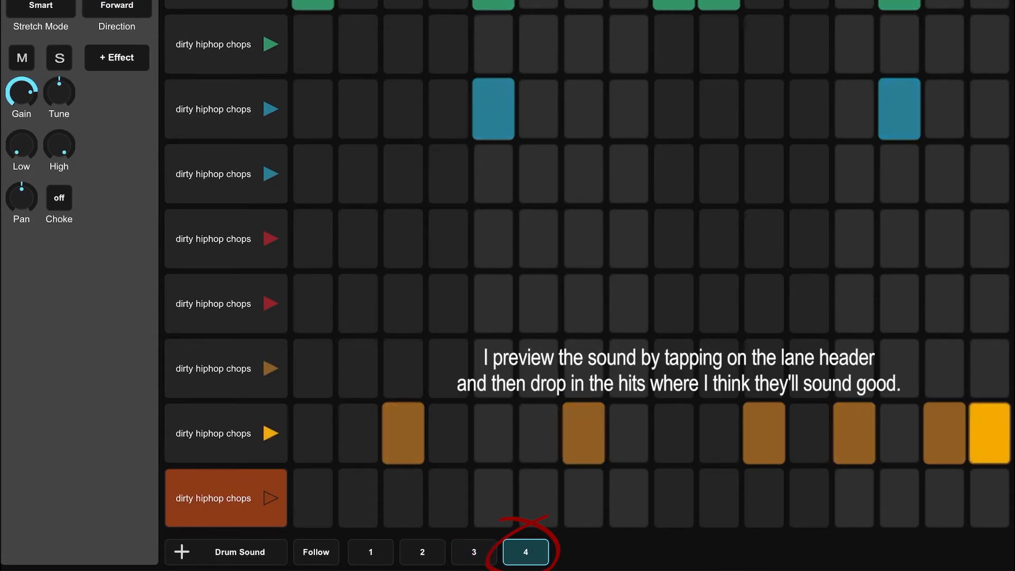
{"action": "left_click", "coordinate": [674, 499]}
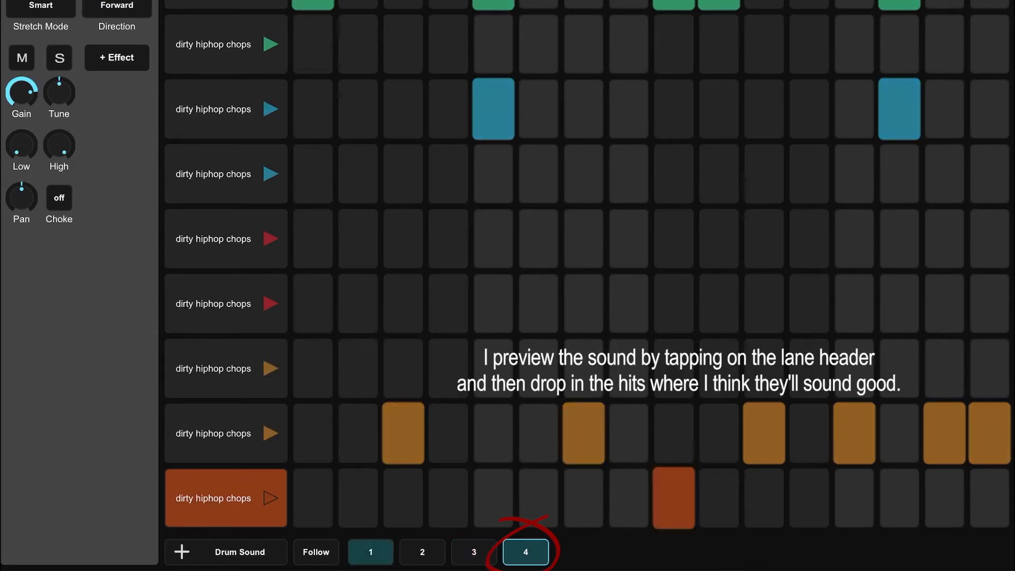
{"action": "left_click", "coordinate": [421, 553]}
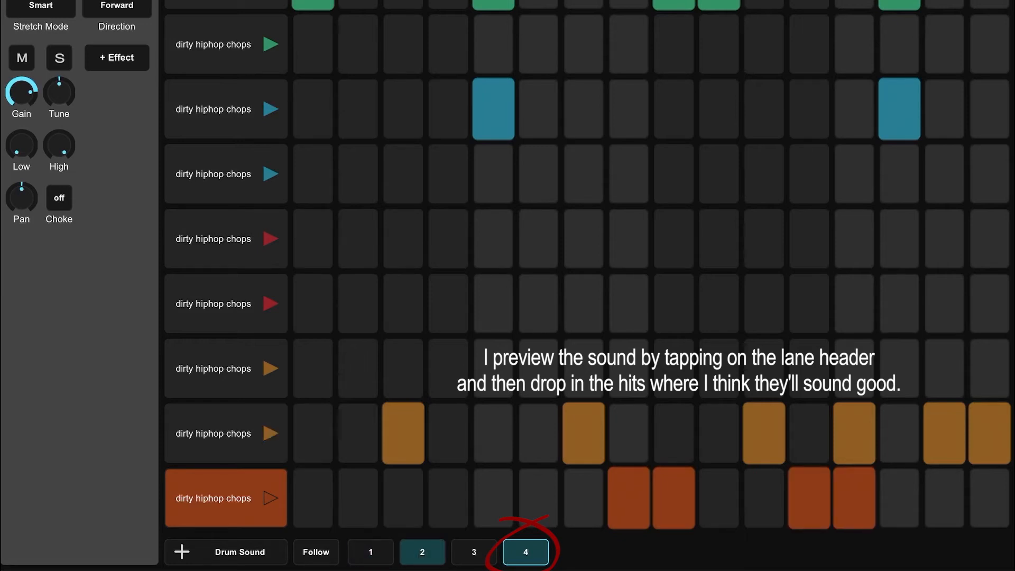
{"action": "left_click", "coordinate": [474, 551]}
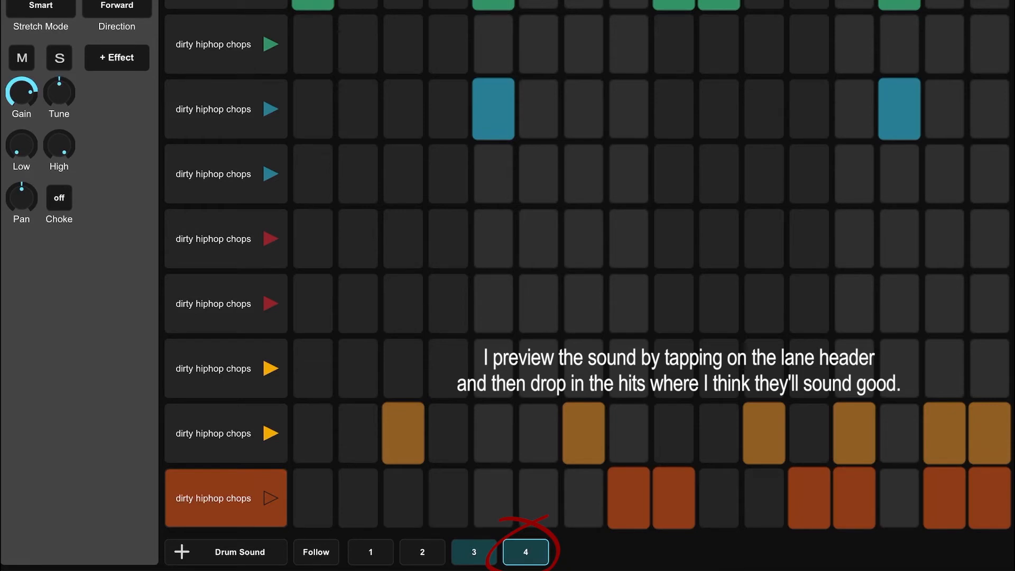
Preview the bottom, fourth and fifth lane sounds, then add four red hits ending the fifth lane
{"action": "left_click", "coordinate": [808, 498]}
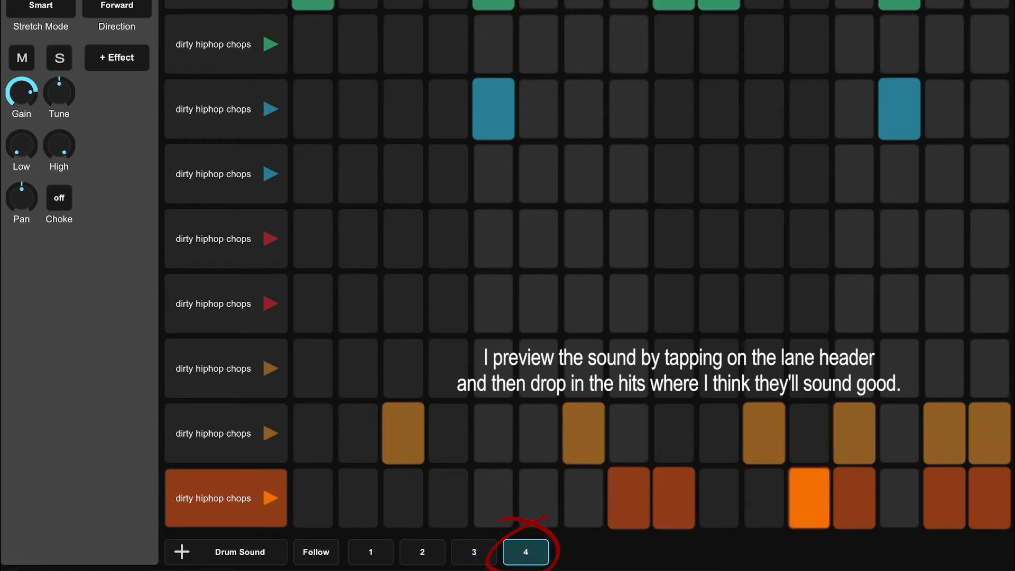
{"action": "left_click", "coordinate": [370, 551]}
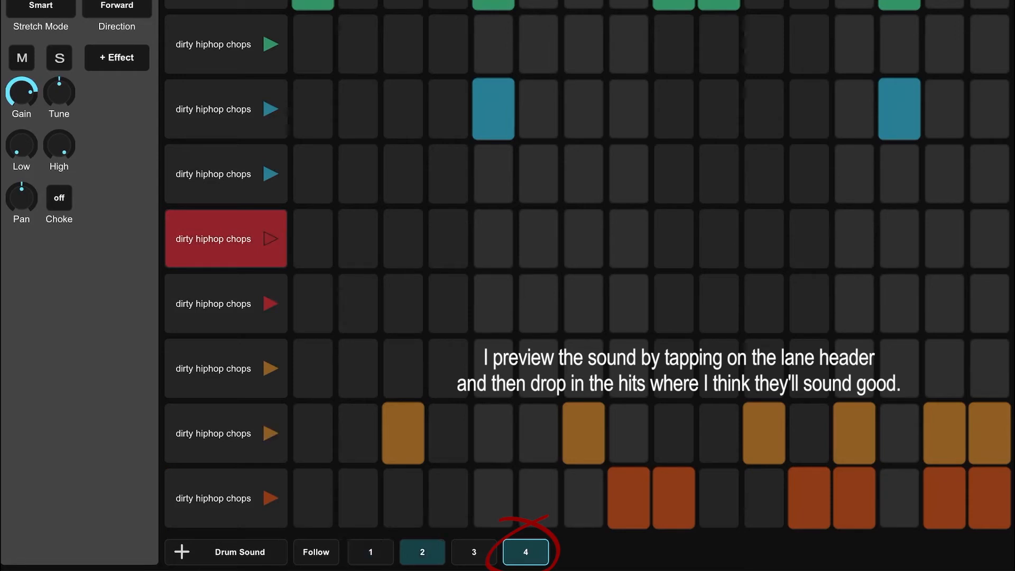
{"action": "left_click", "coordinate": [226, 304]}
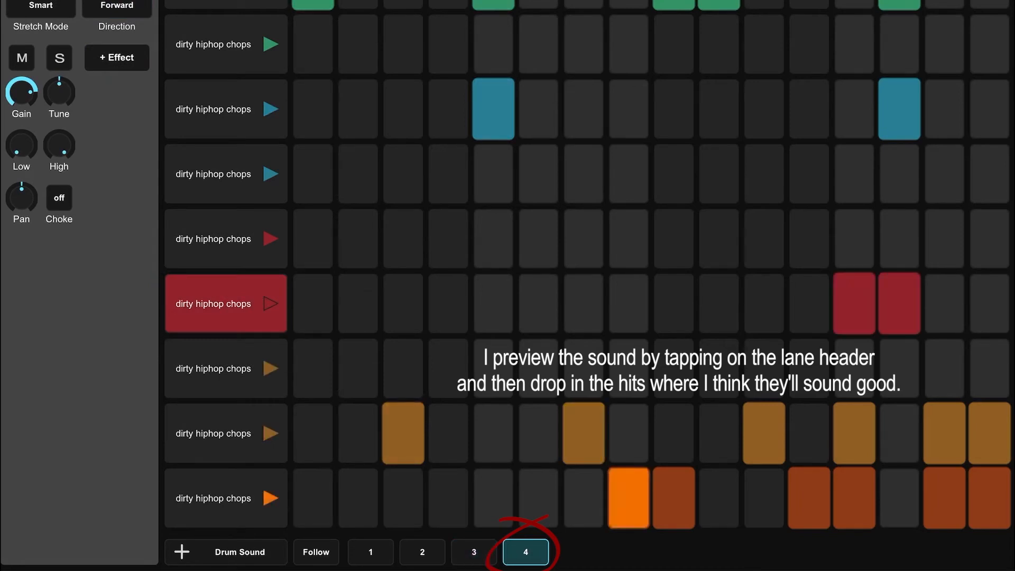
{"action": "left_click", "coordinate": [370, 553]}
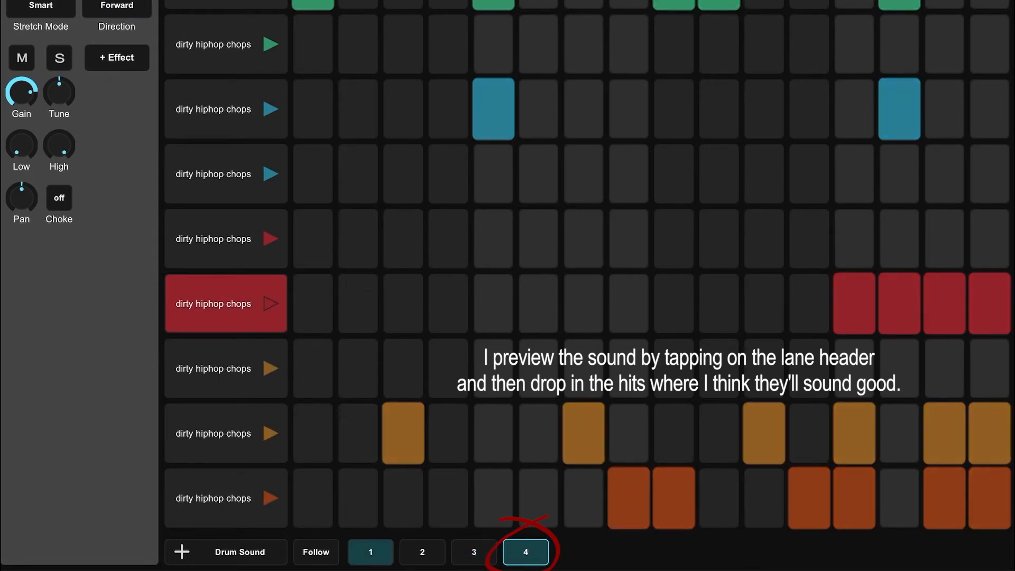
{"action": "left_click", "coordinate": [271, 433]}
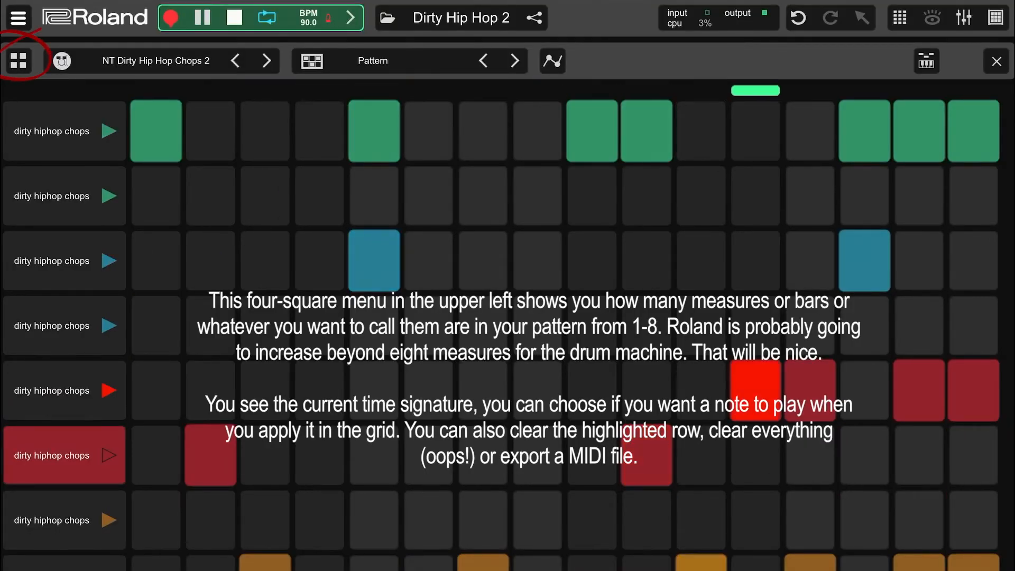
Open the four-square measure menu with pattern length and clearing options
{"action": "left_click", "coordinate": [18, 60]}
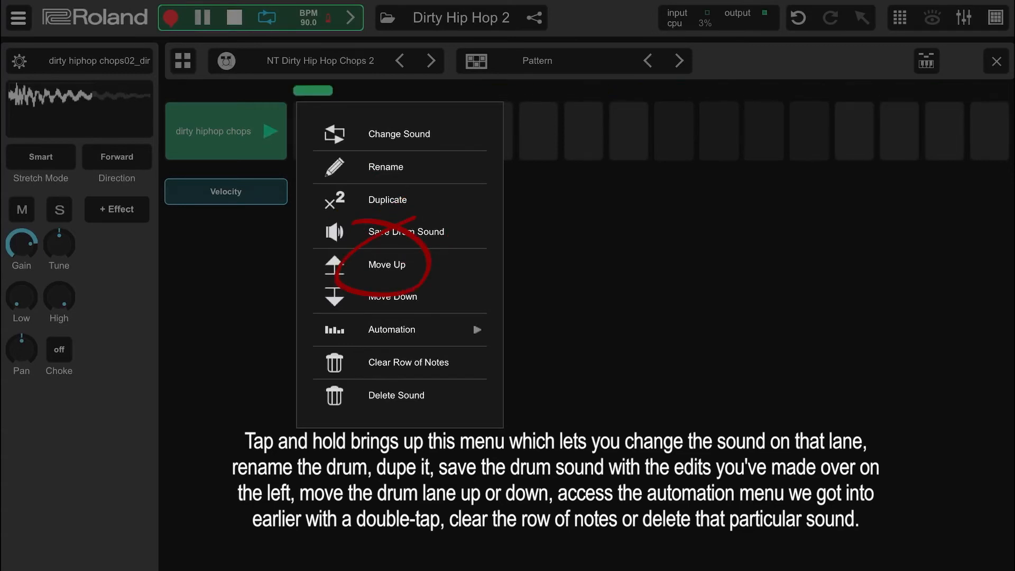
Dismiss the lane options menu to reveal the TR-909 Kit 1 beat at 110 BPM
{"action": "left_click", "coordinate": [392, 329]}
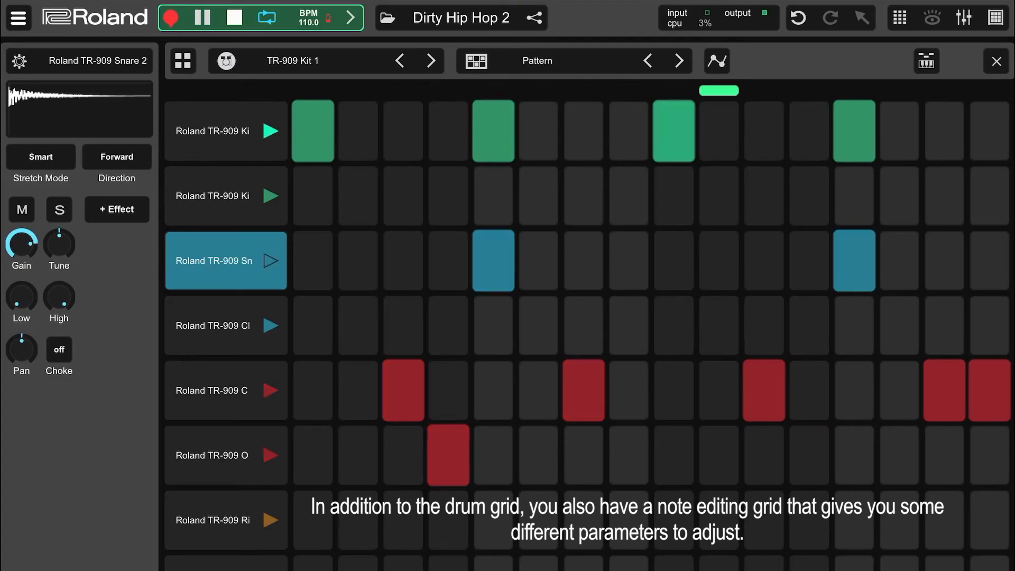
{"action": "left_click", "coordinate": [959, 61]}
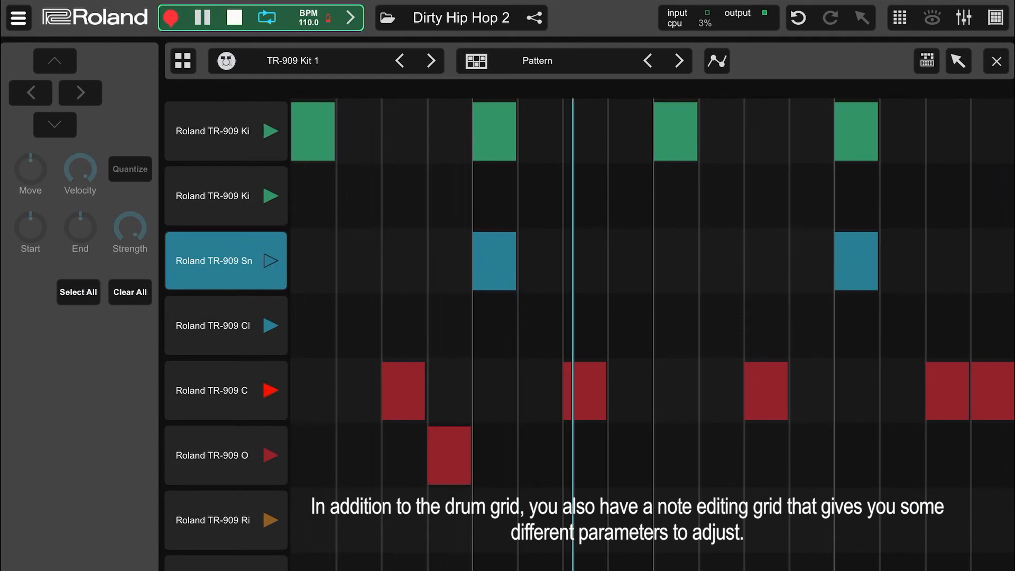
{"action": "left_click", "coordinate": [494, 260]}
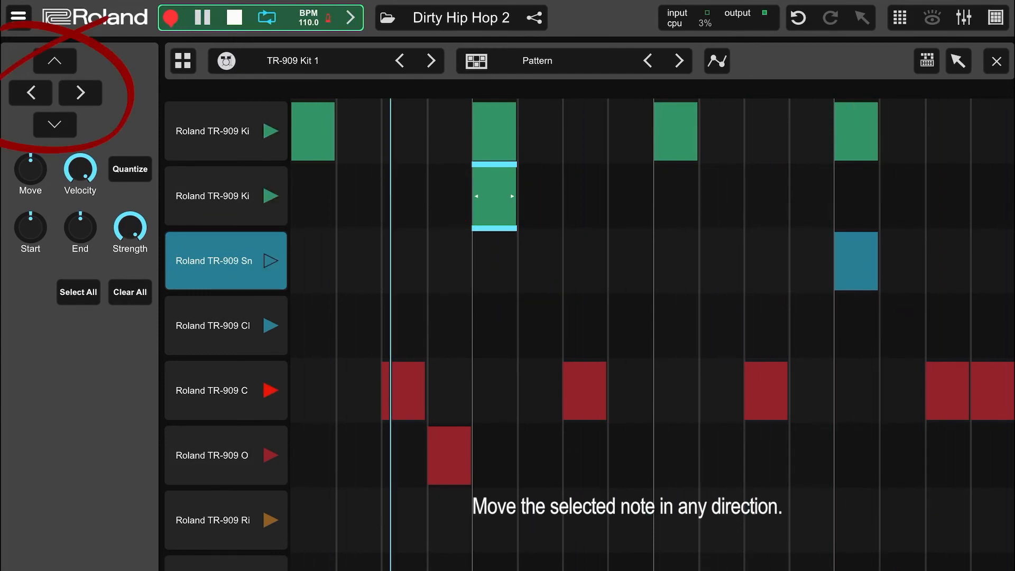
{"action": "left_click", "coordinate": [54, 124]}
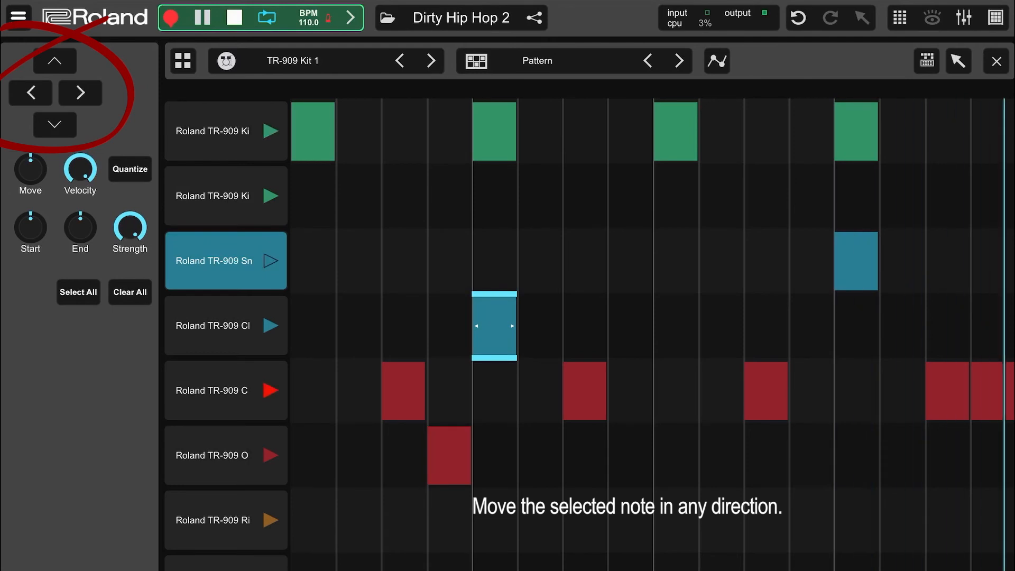
{"action": "left_click", "coordinate": [54, 60]}
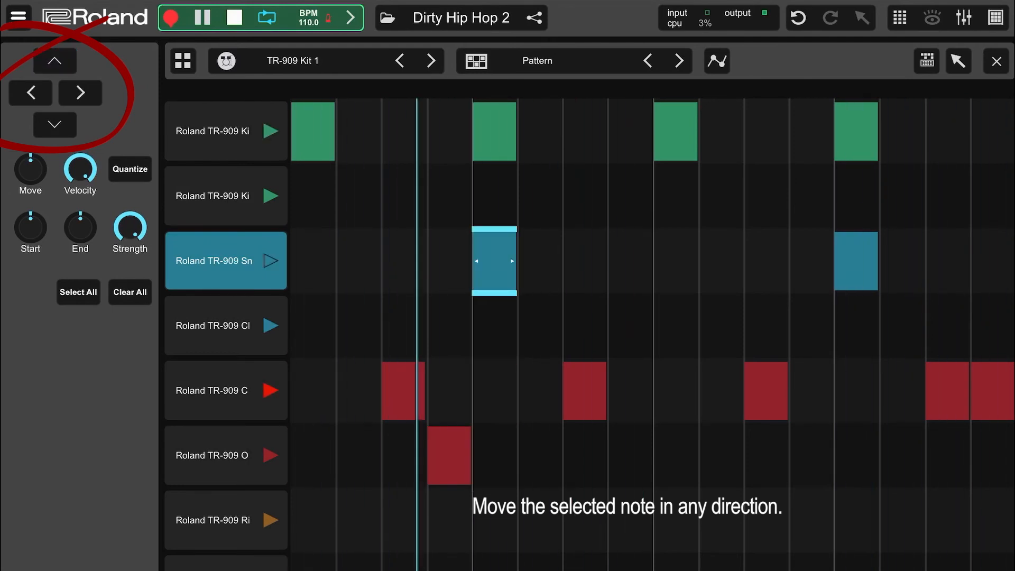
{"action": "left_click", "coordinate": [79, 93]}
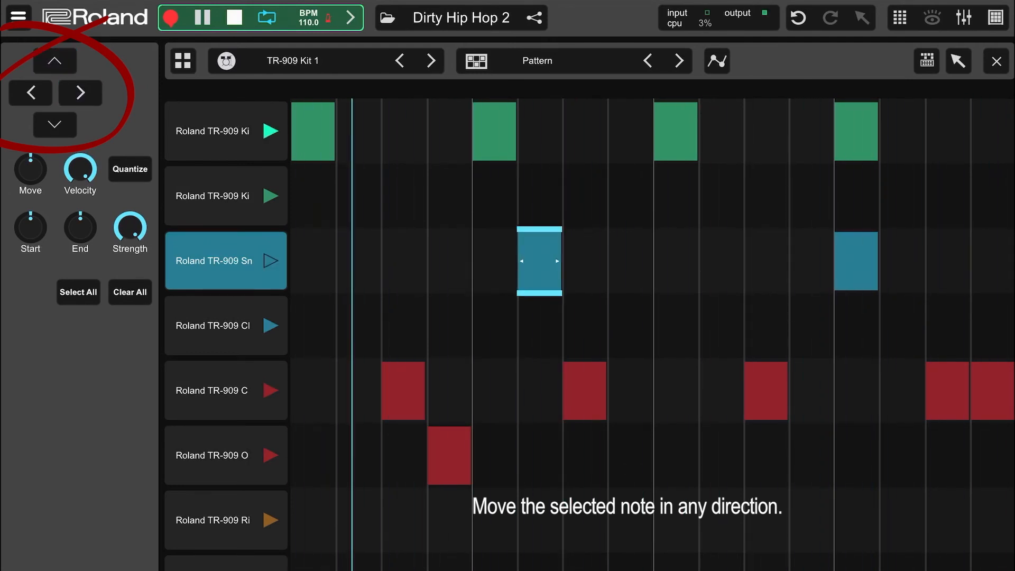
{"action": "left_click", "coordinate": [80, 92]}
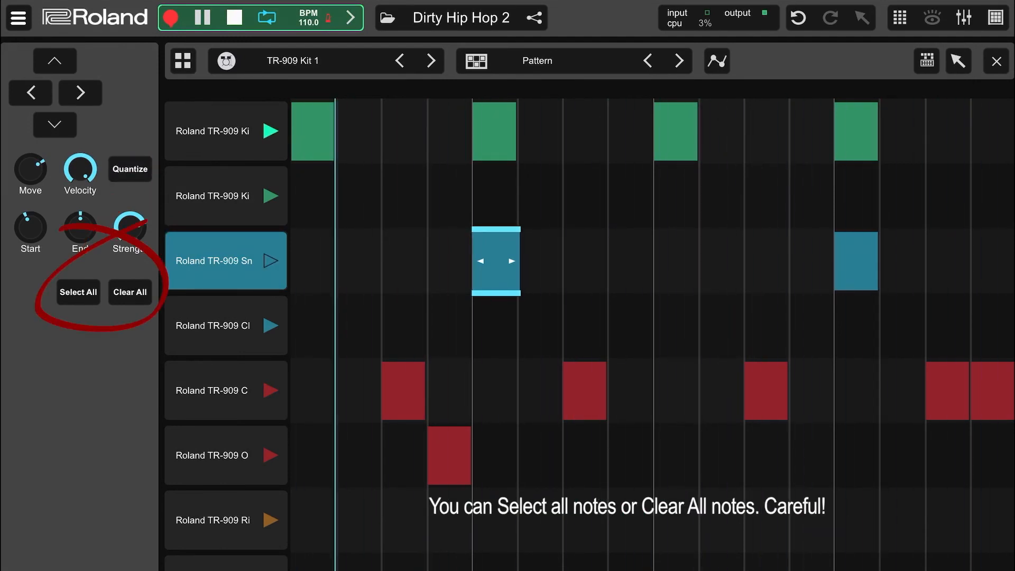
{"action": "left_click", "coordinate": [78, 292]}
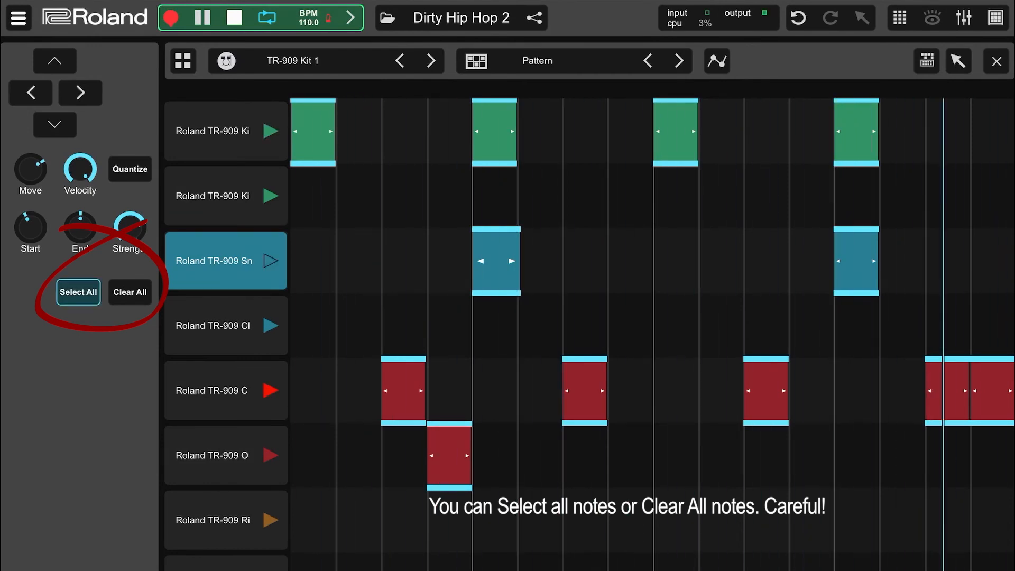
{"action": "left_click", "coordinate": [959, 61]}
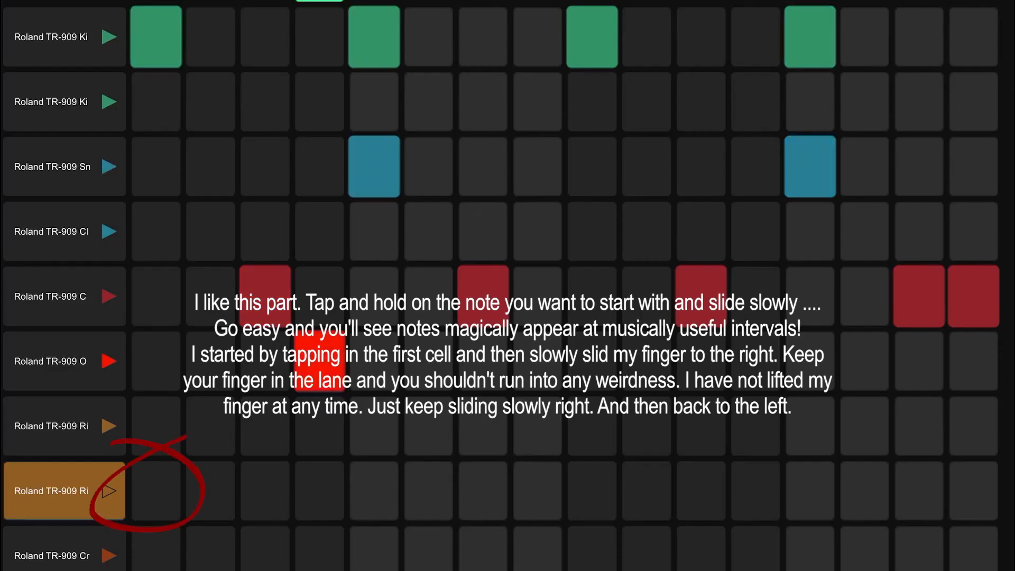
{"action": "left_click", "coordinate": [155, 490]}
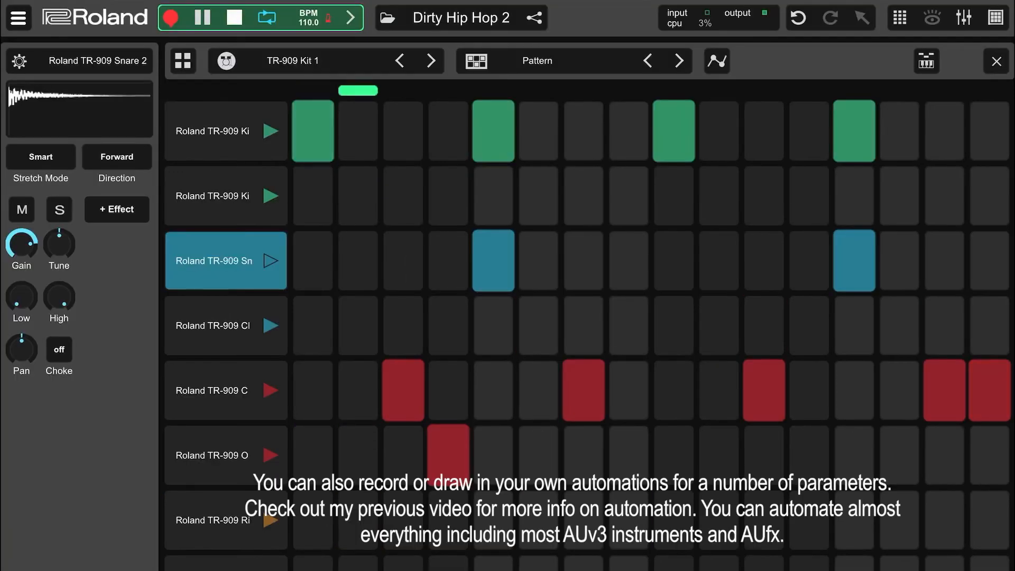
Show the Drums track automation choices and reopen the NT Dirty Hip Hop Chops drum clip
{"action": "left_click", "coordinate": [716, 61]}
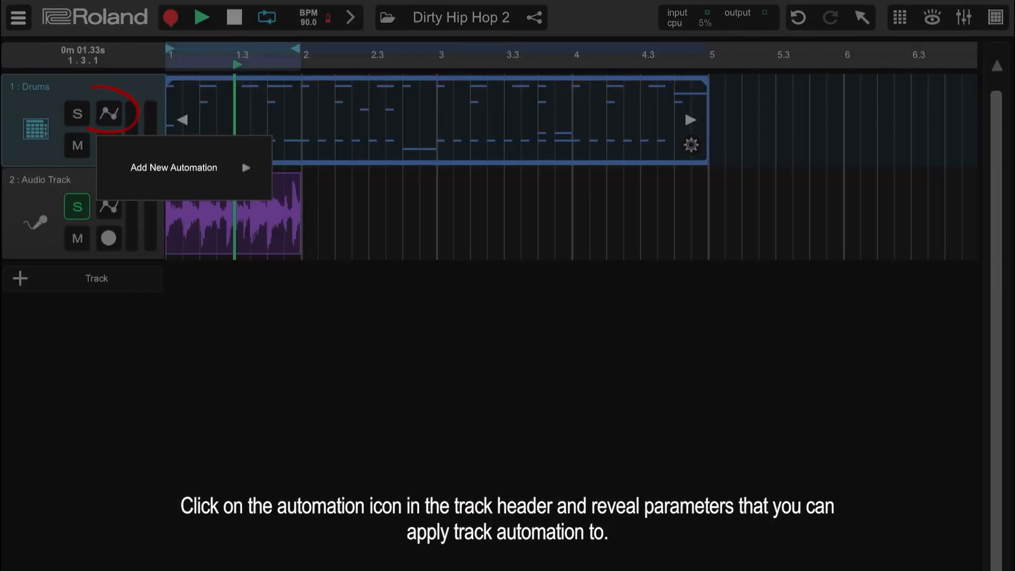
{"action": "left_click", "coordinate": [246, 168]}
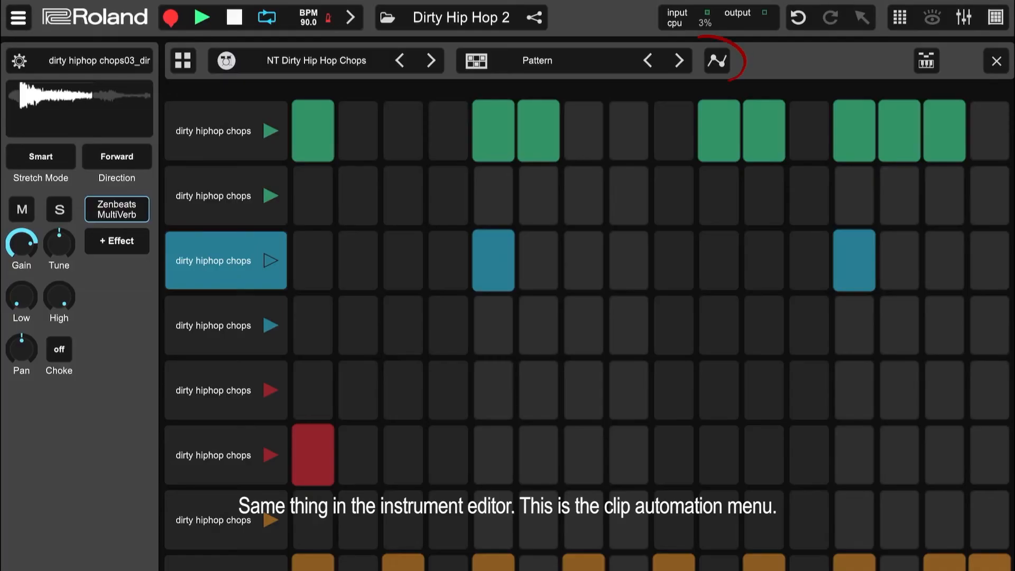
Open and close the snare lane's options menu, returning to the TR-909 Kit 1 beat
{"action": "left_click", "coordinate": [716, 60]}
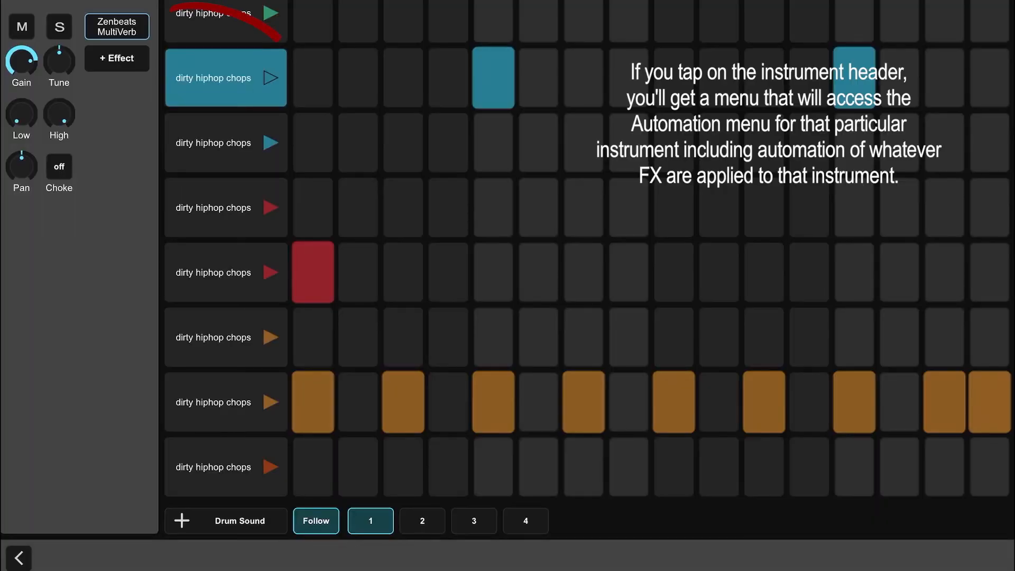
{"action": "left_click", "coordinate": [225, 78]}
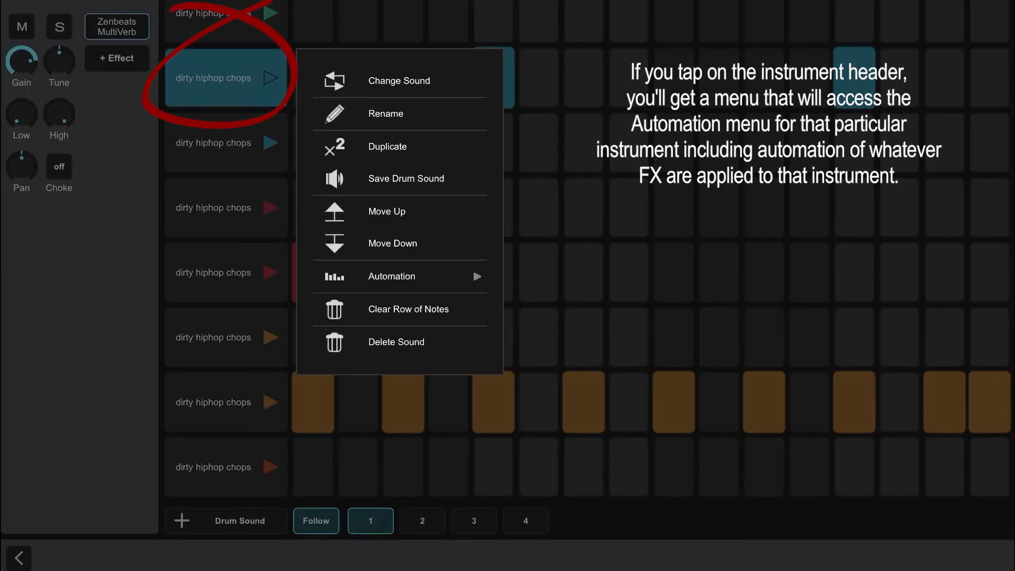
{"action": "left_click", "coordinate": [391, 277]}
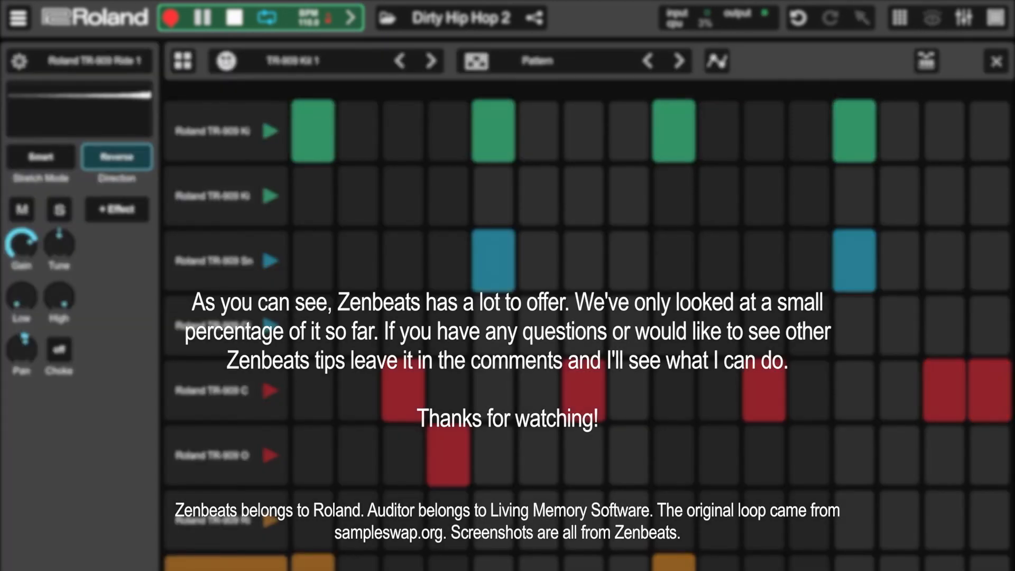
Add two snare hits and two kick hits near the end of the TR-909 bar
{"action": "left_click", "coordinate": [224, 260]}
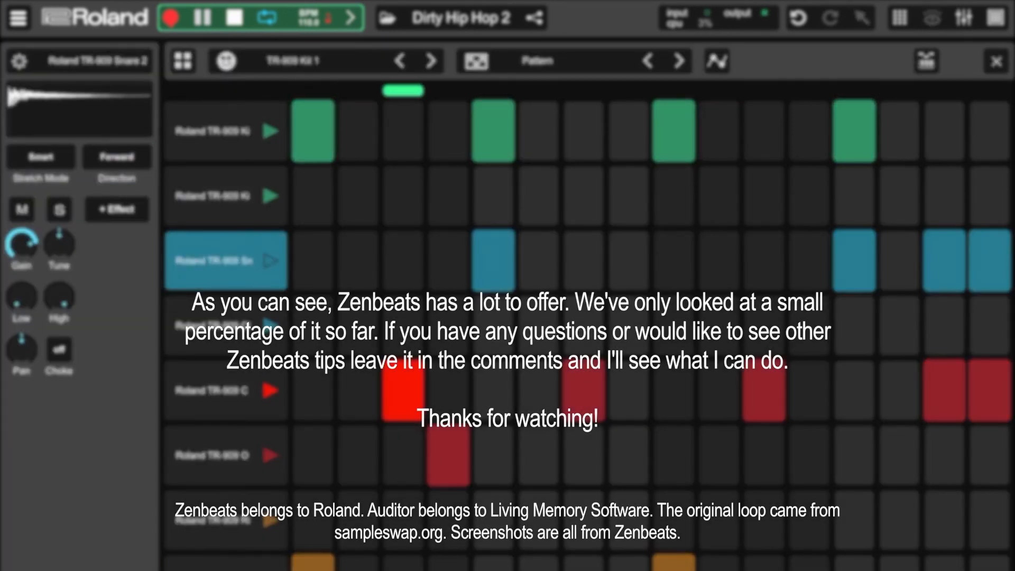
{"action": "left_click", "coordinate": [225, 130]}
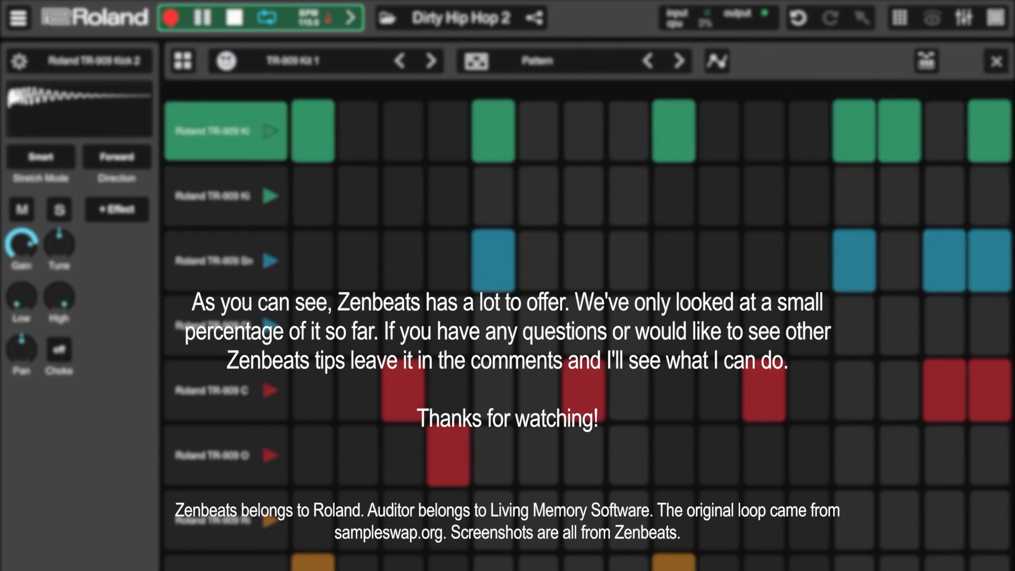